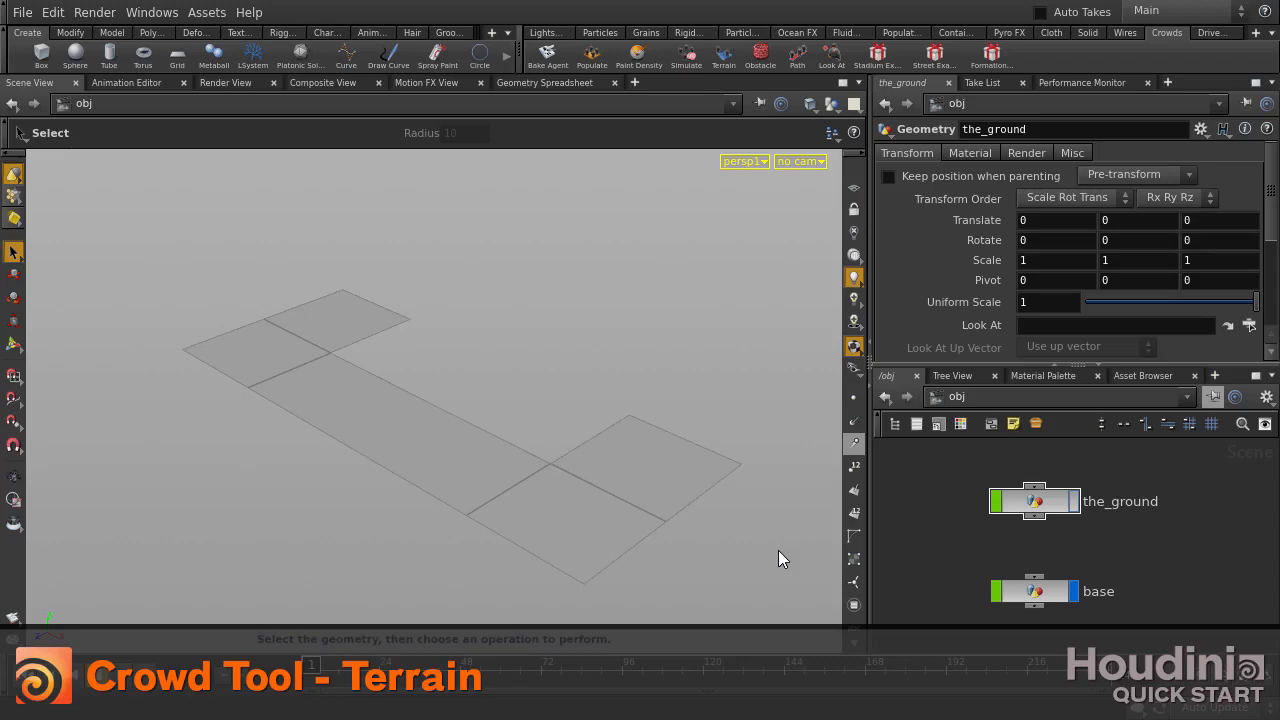
mouse_move(736, 58)
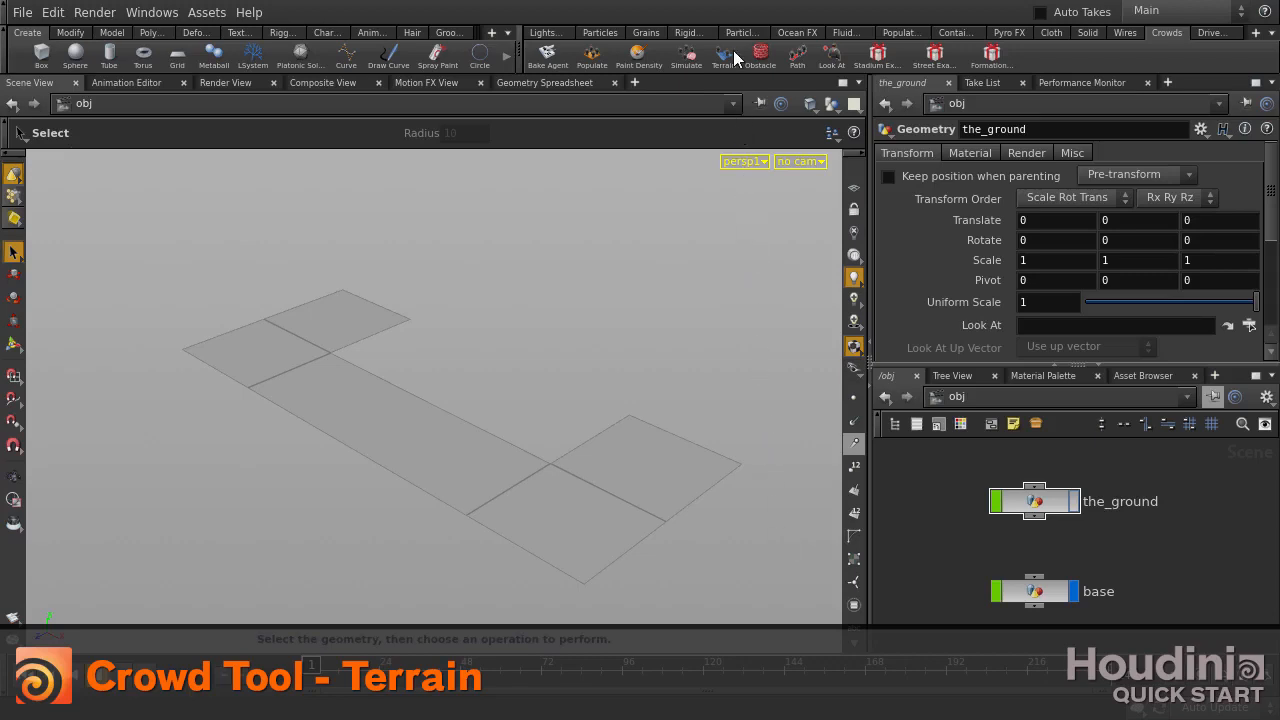
mouse_move(721, 57)
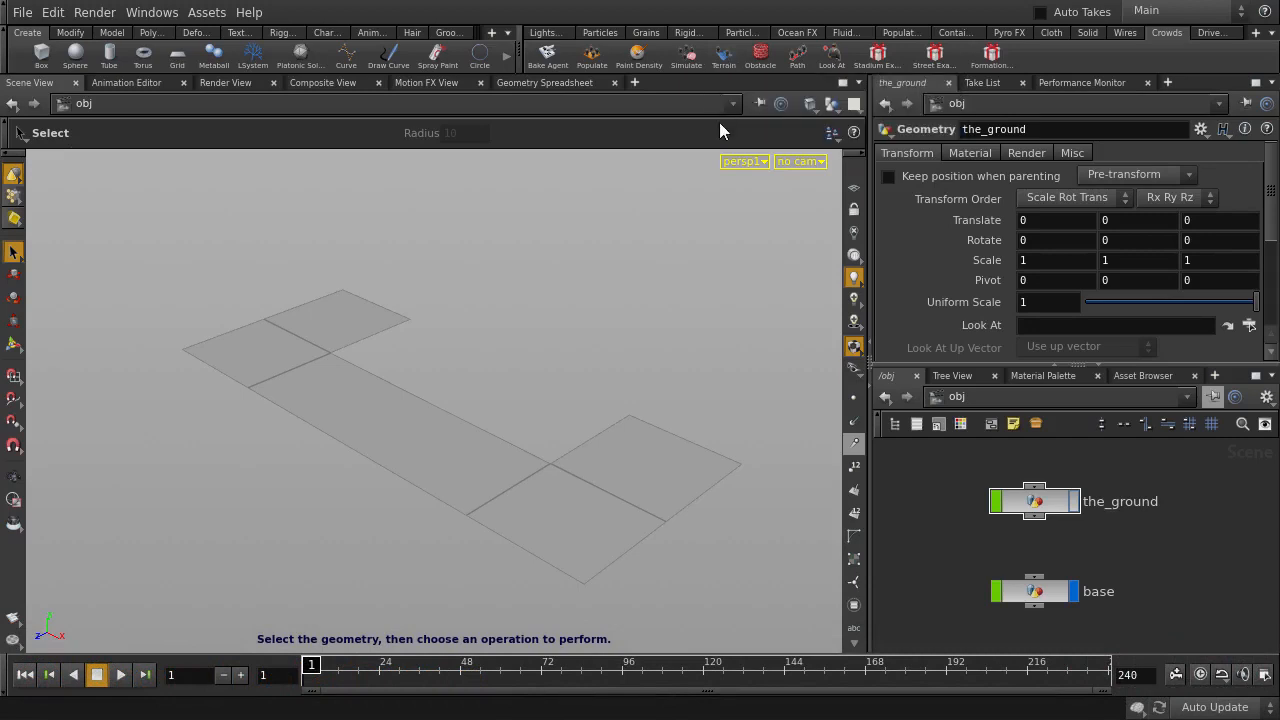
- Set the global animation range to end at frame 1000 and apply it
click(1266, 674)
text(1000)
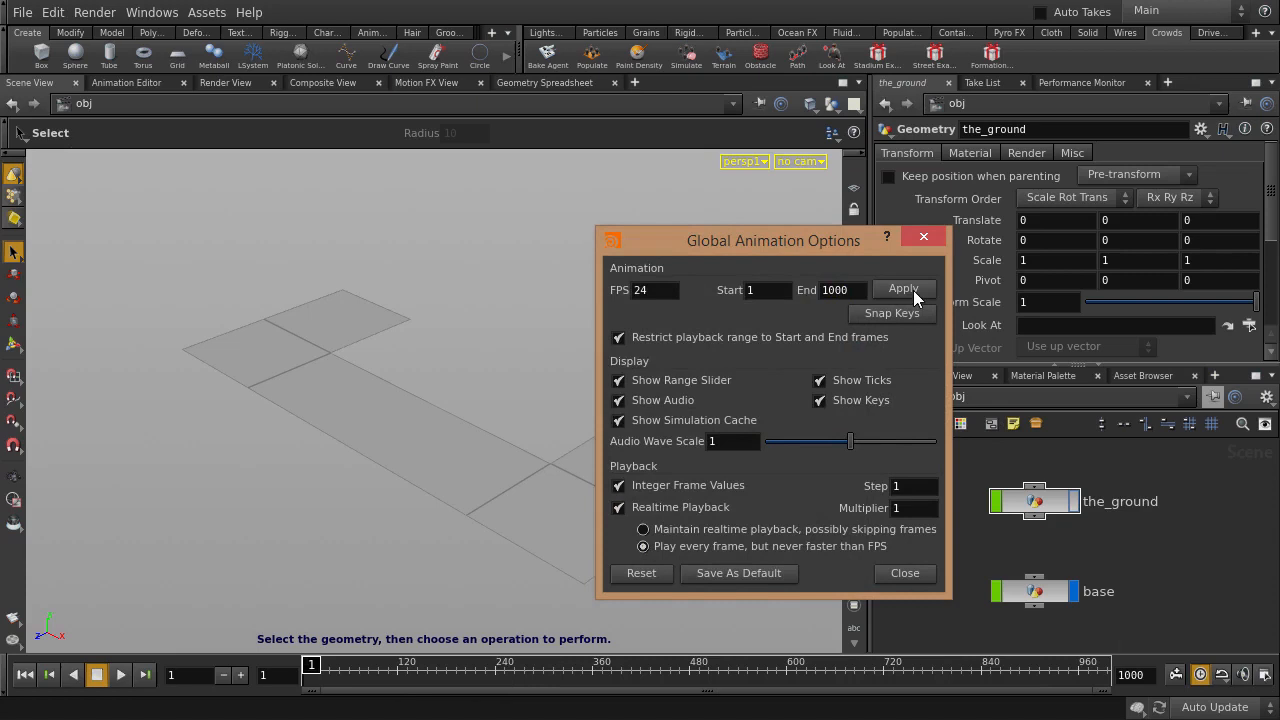
click(903, 573)
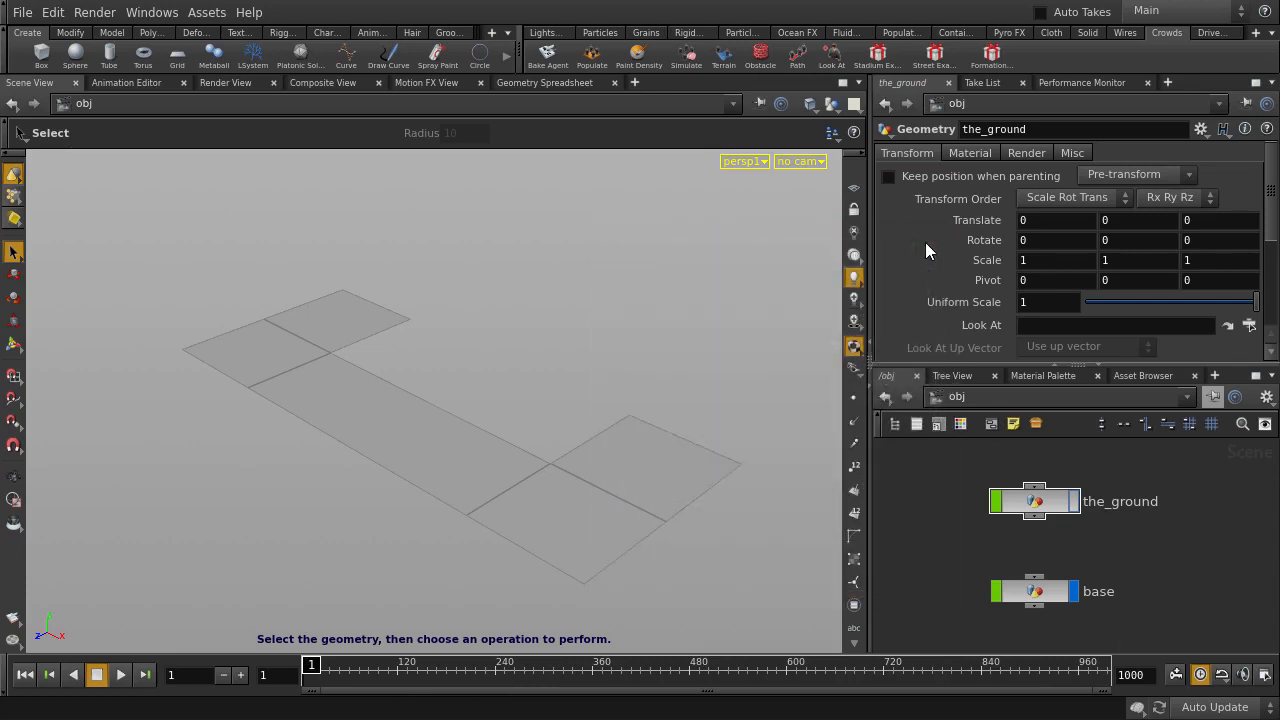
- Set the viewport display options' background Color Scheme to Dark
key(d)
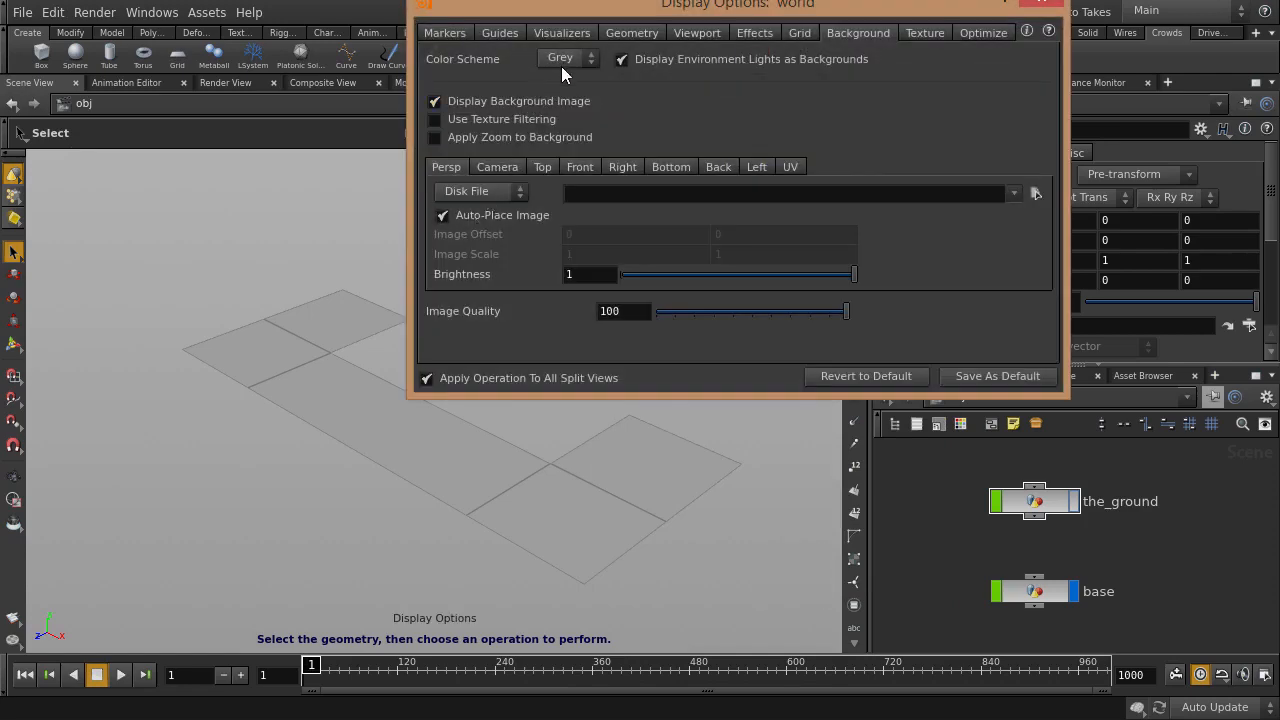
click(568, 58)
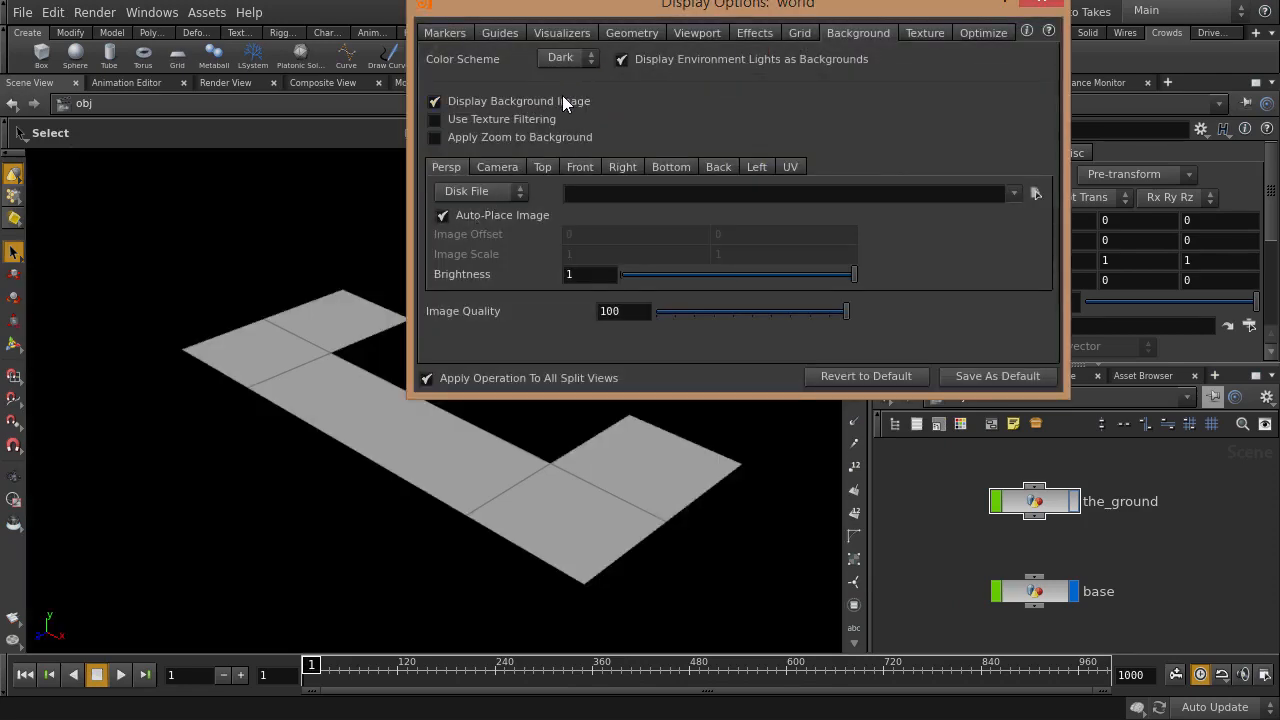
key(d)
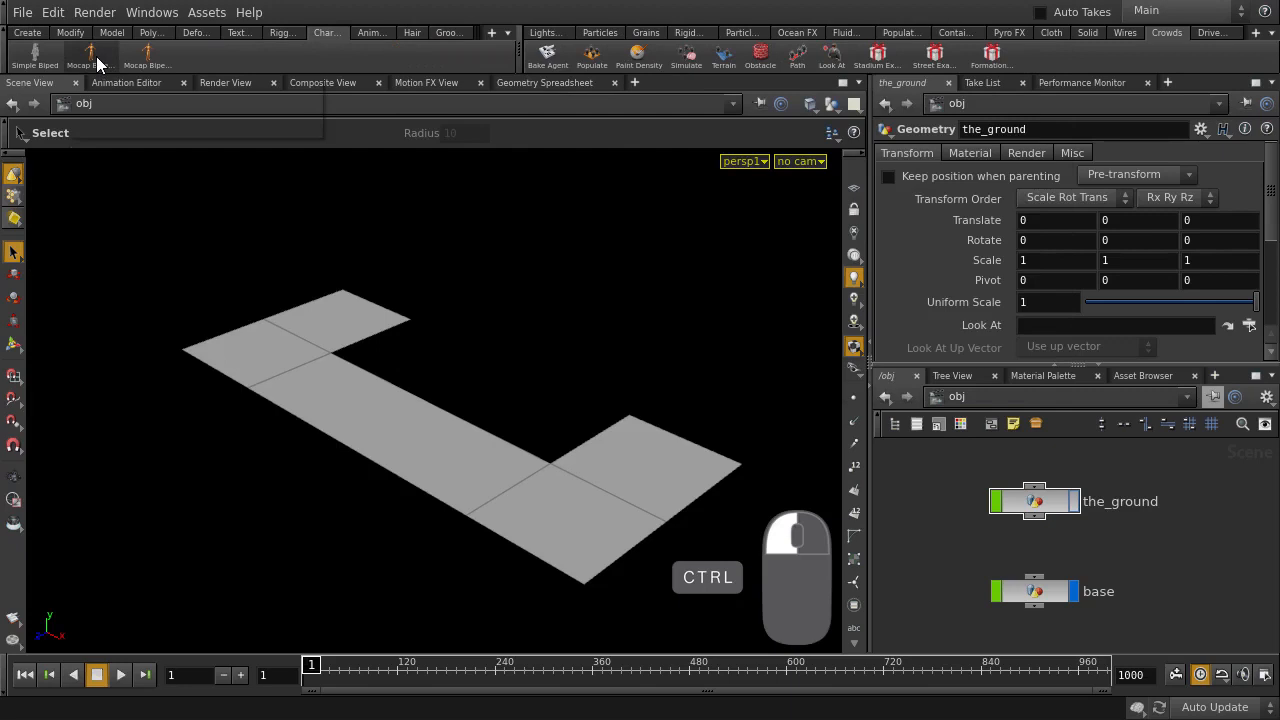
- Add Mocap Biped 1 from the Character shelf using the Zombie animation clip
click(88, 52)
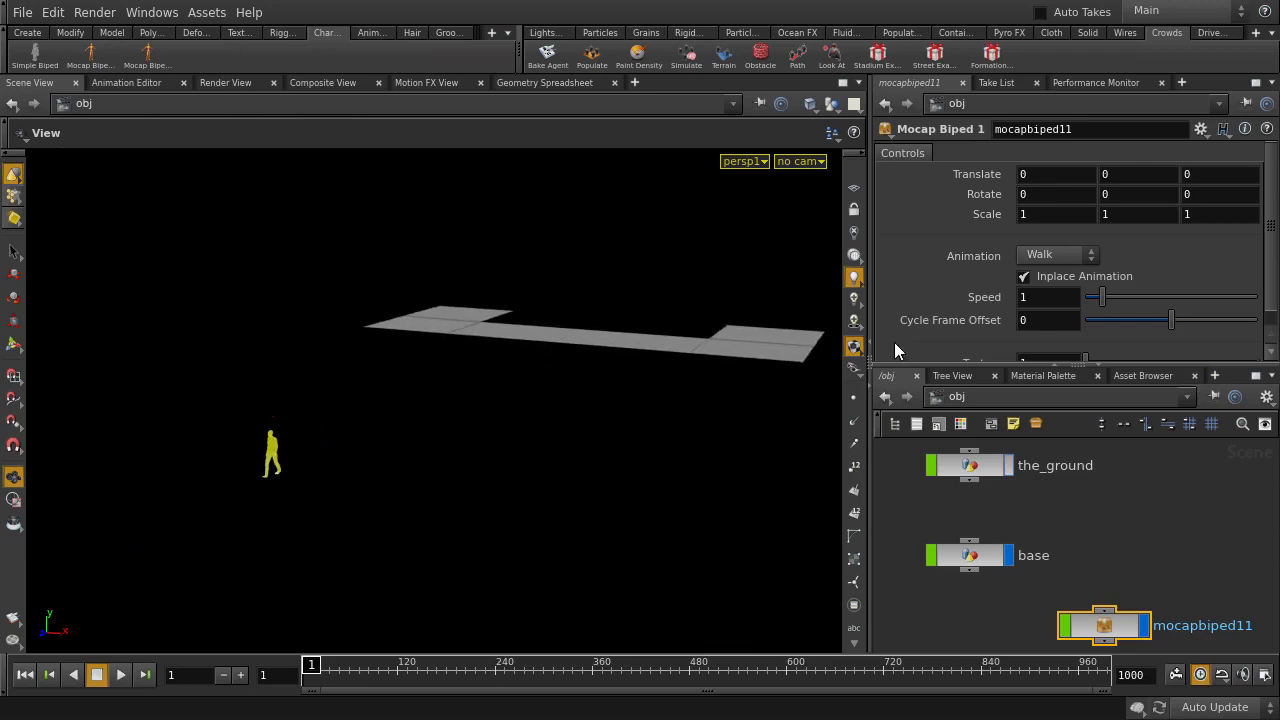
click(1055, 254)
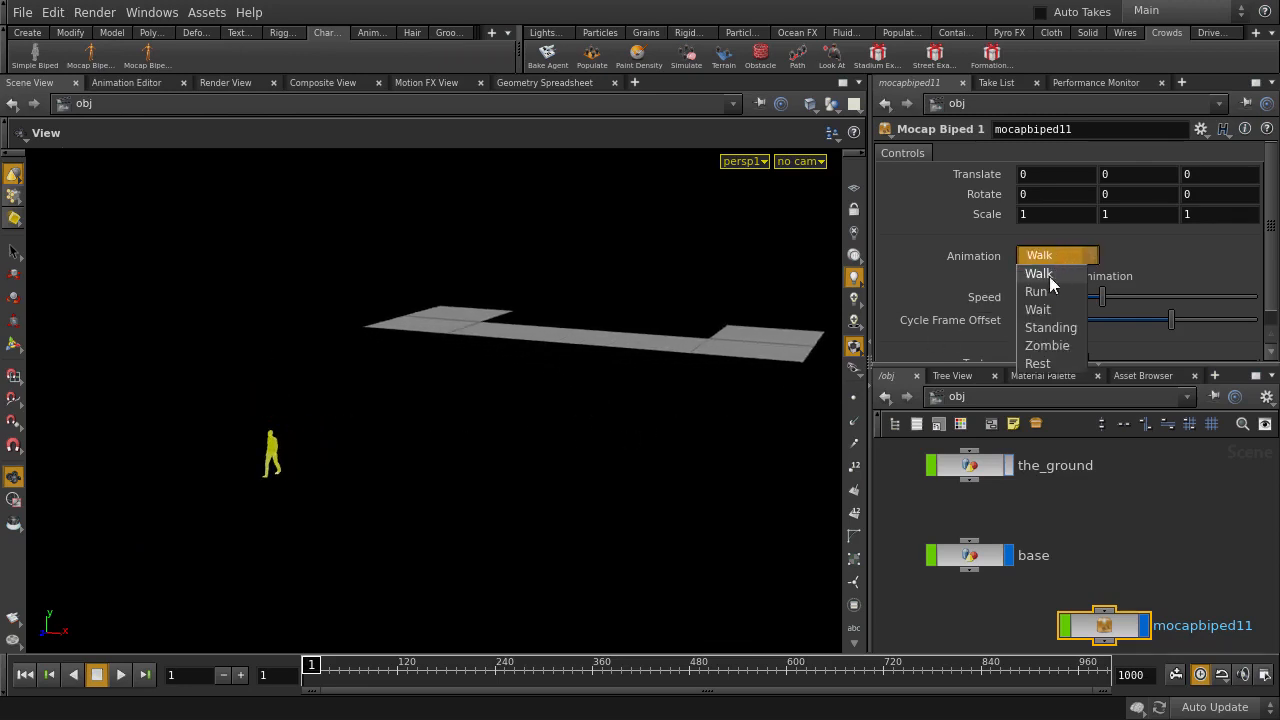
click(1046, 345)
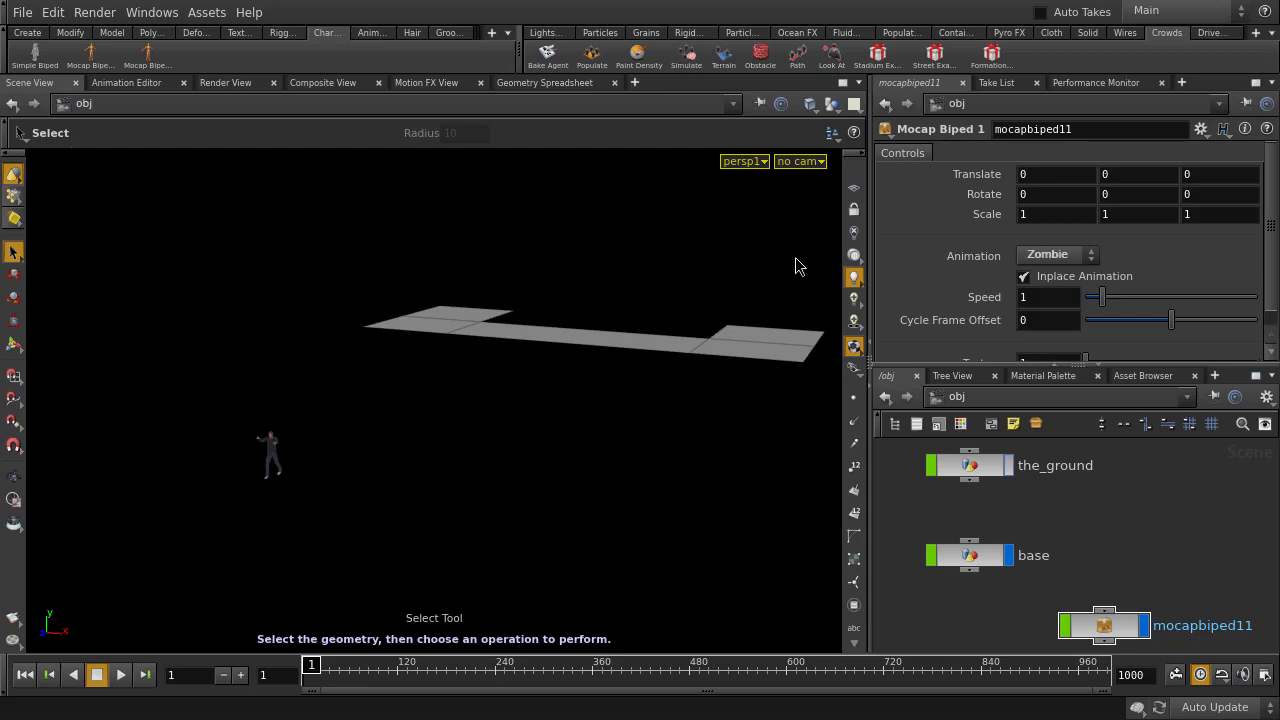
- Populate the base ground with crowd agents built from the mocapbiped11 zombie character
click(591, 56)
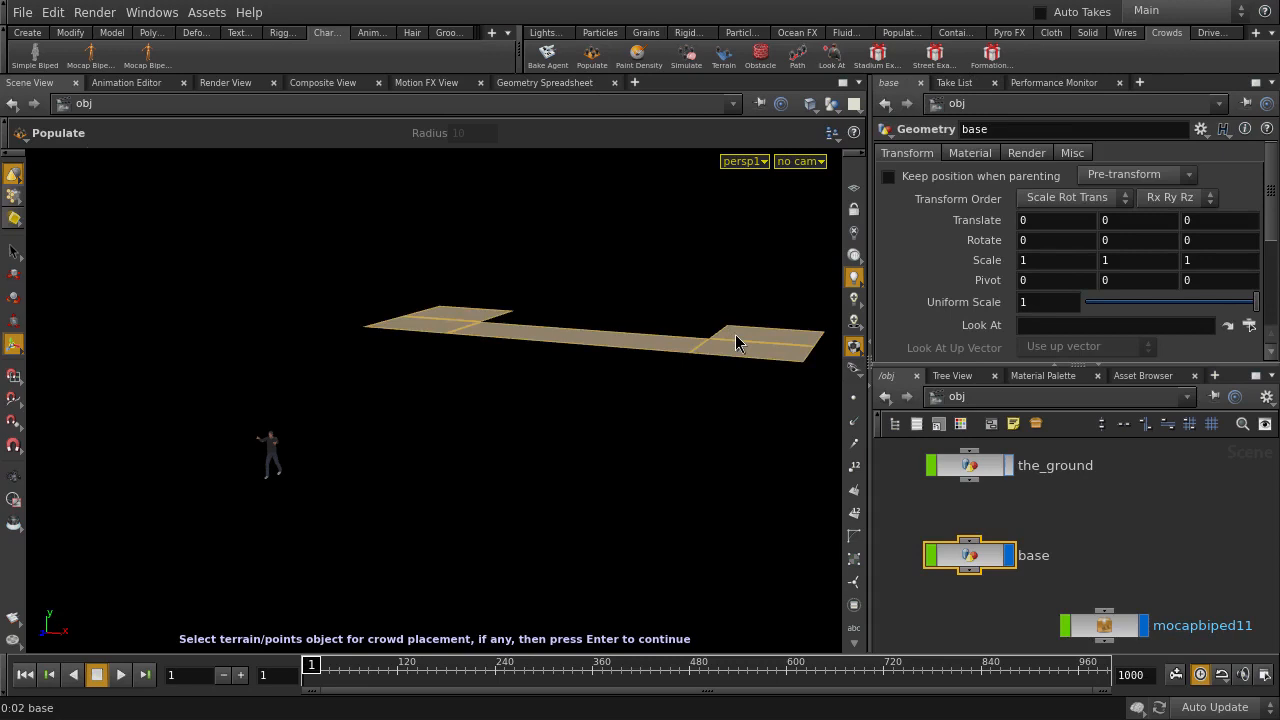
key(Return)
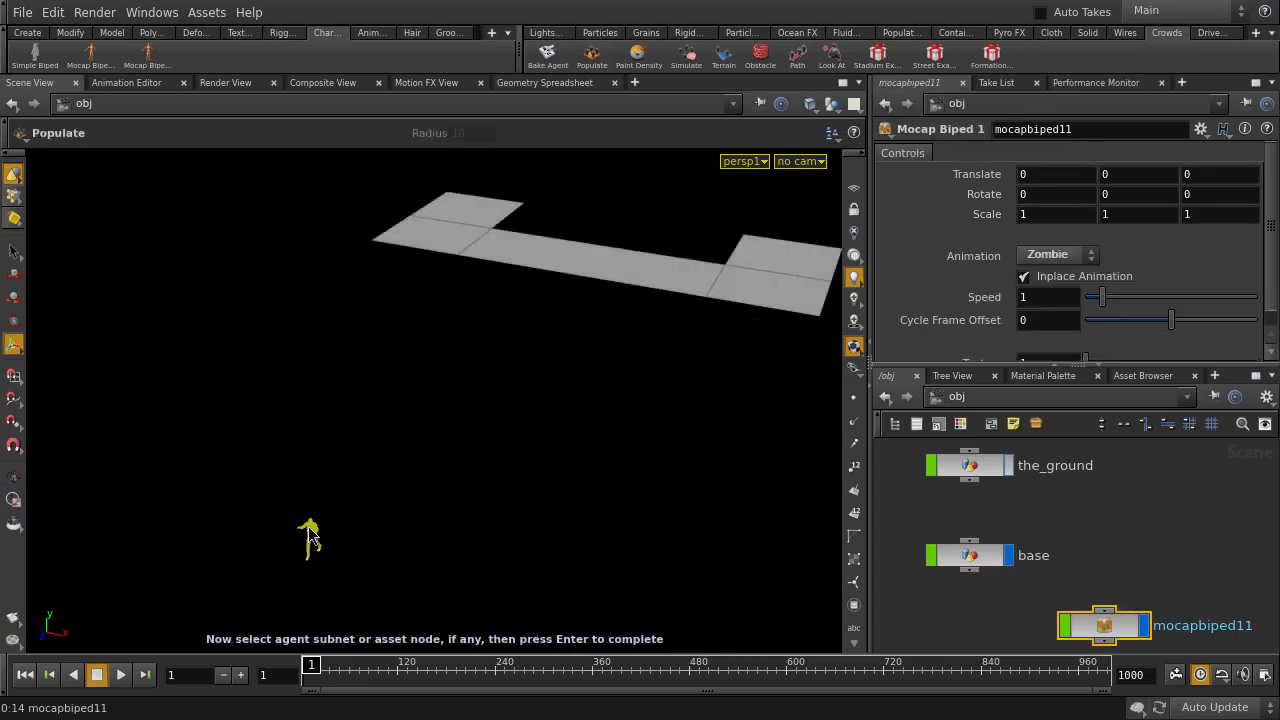
key(Return)
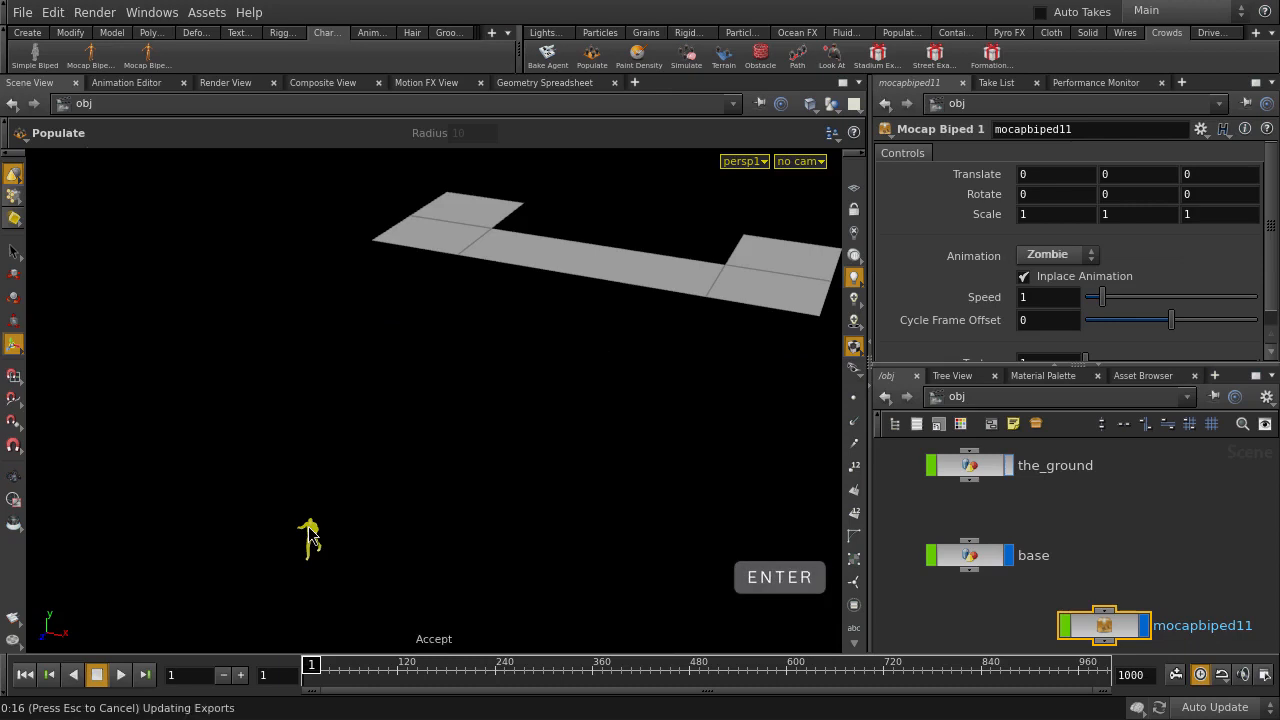
click(779, 577)
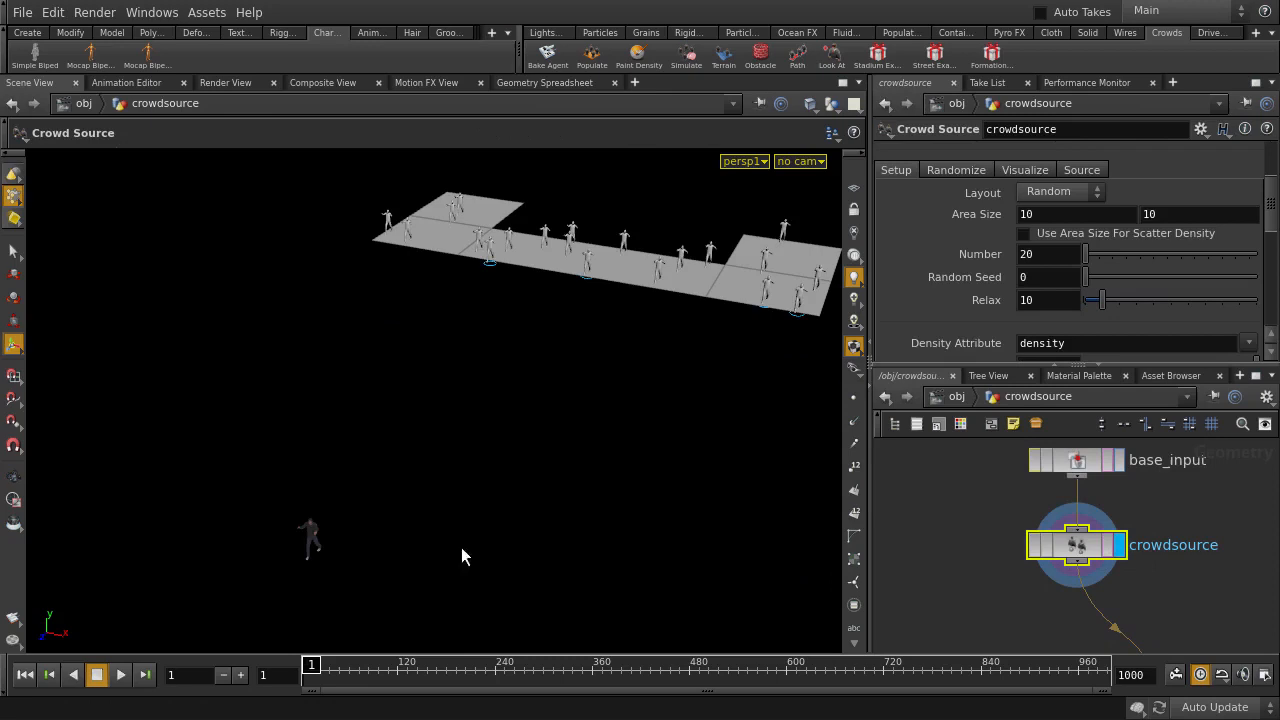
mouse_move(1078, 550)
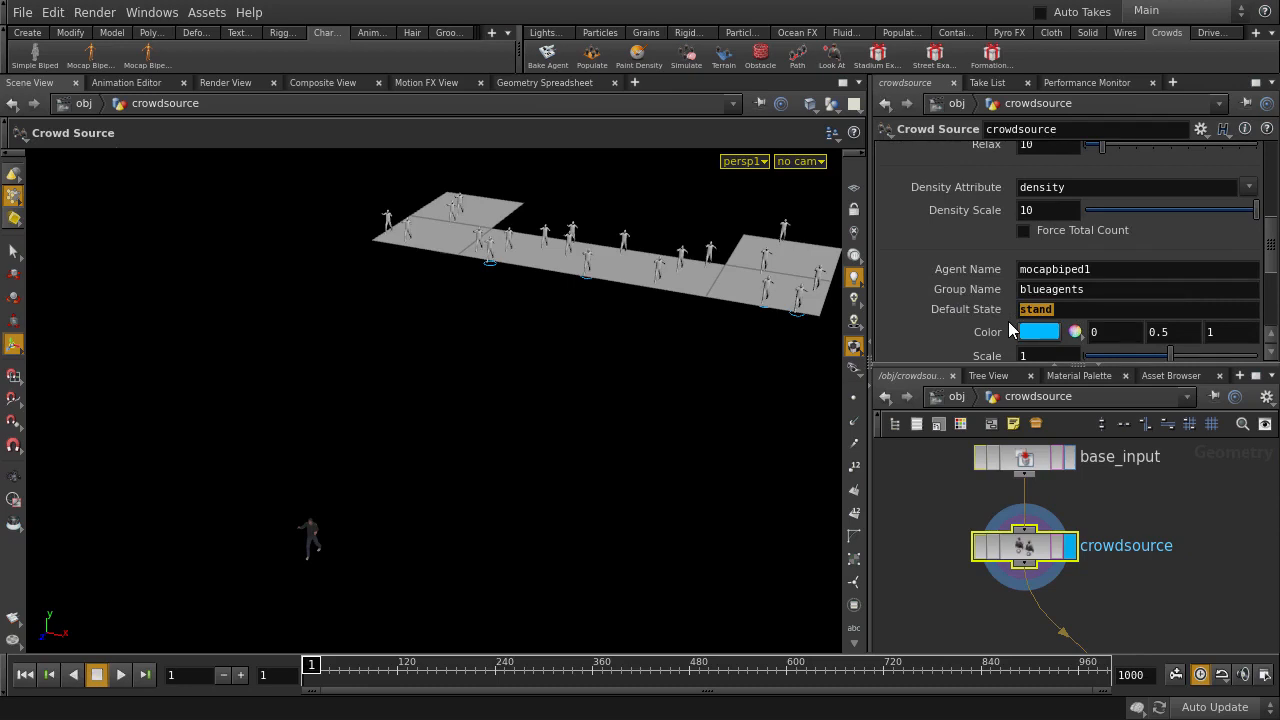
- Set the crowdsource Default State to zombie and its agent Number to 100
text(zom)
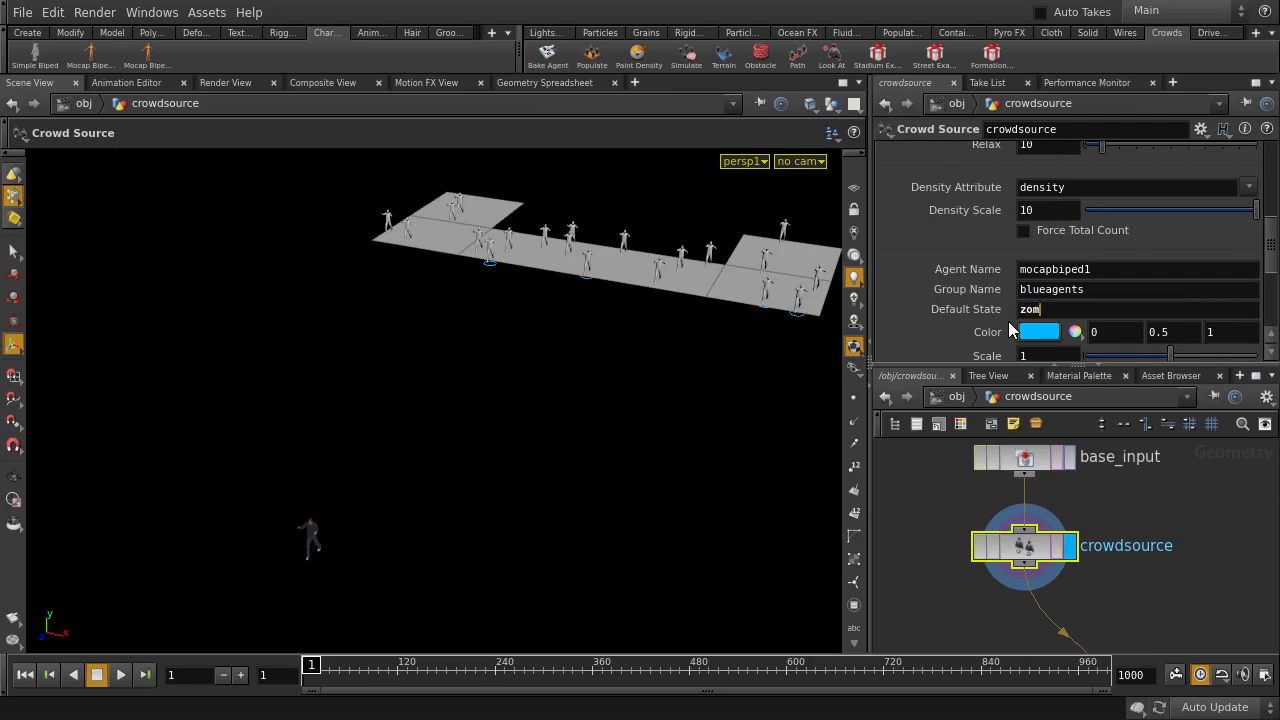
scroll(up, 3)
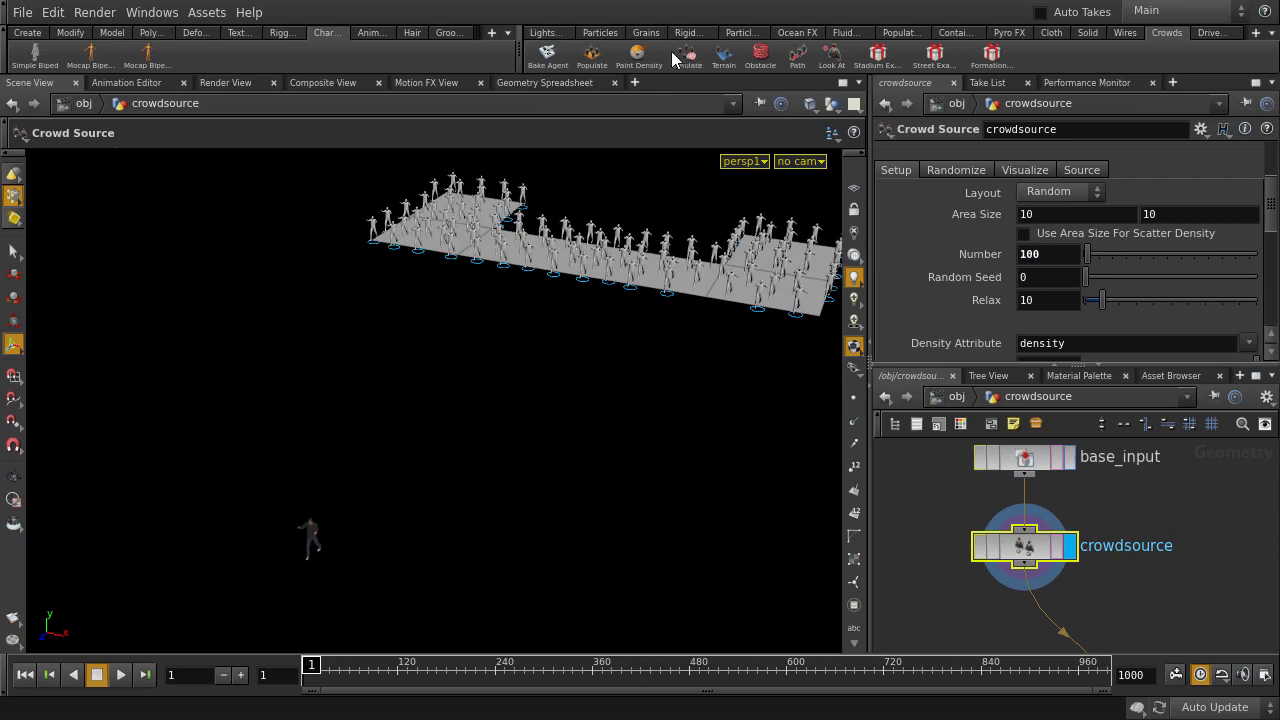
- Create the crowd_sim network with default settings, showing crowdsolver1's parameters
click(685, 55)
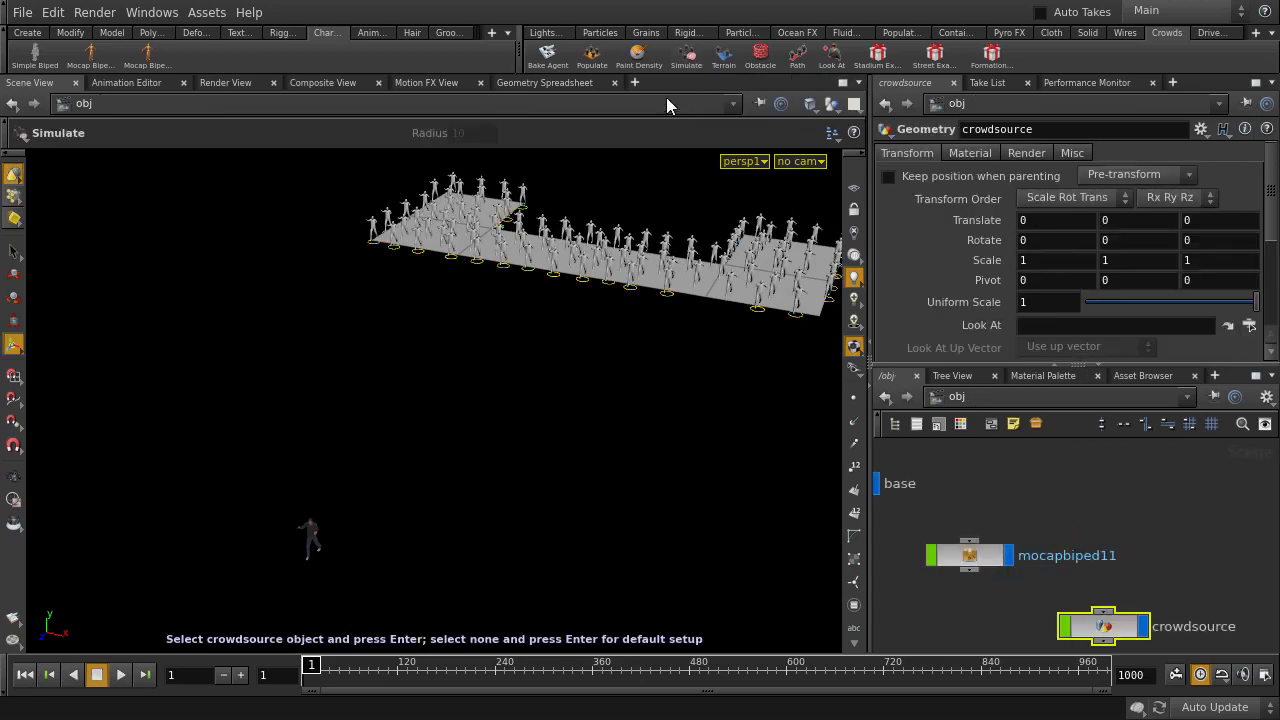
mouse_move(673, 206)
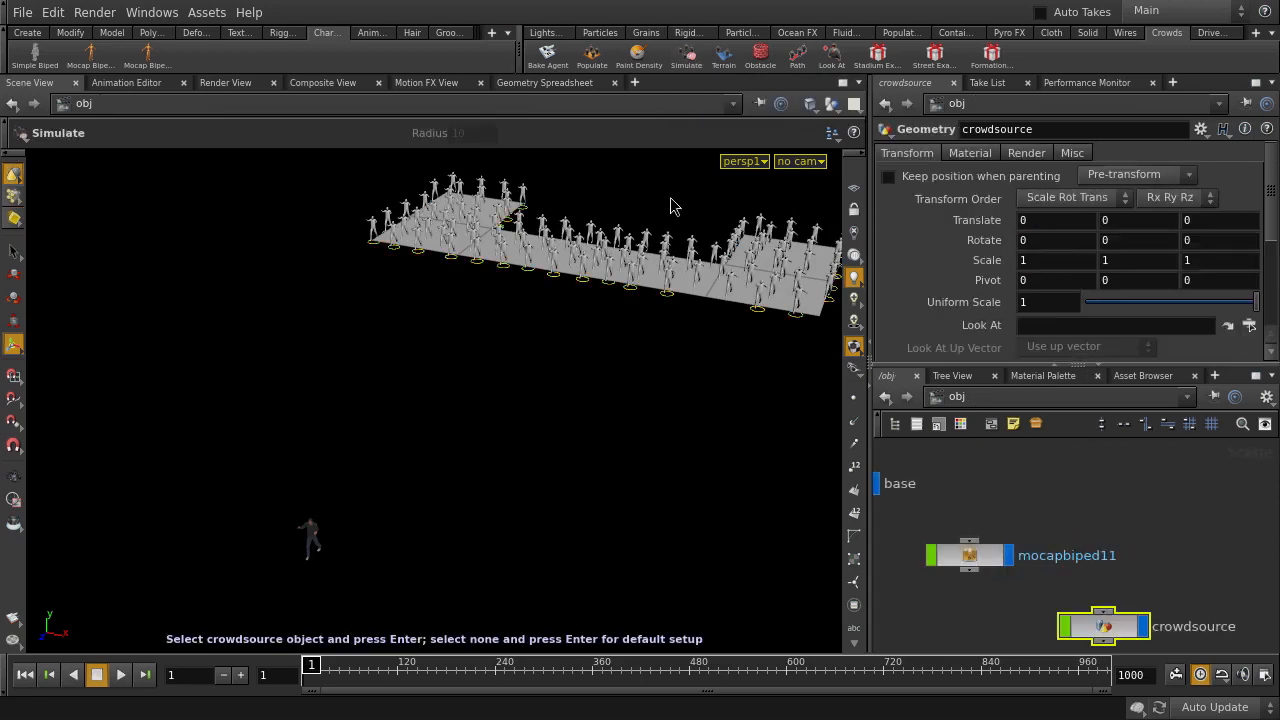
key(Return)
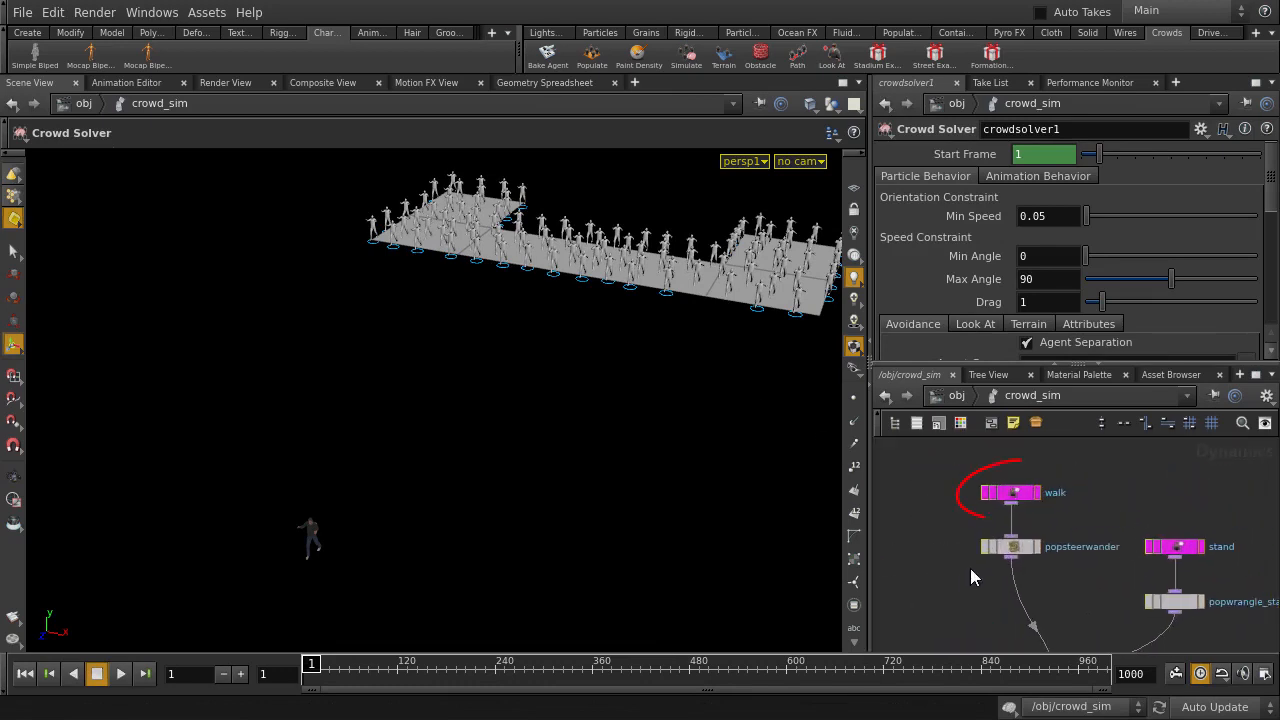
- Rename the walk crowd state node to zombie
click(1010, 492)
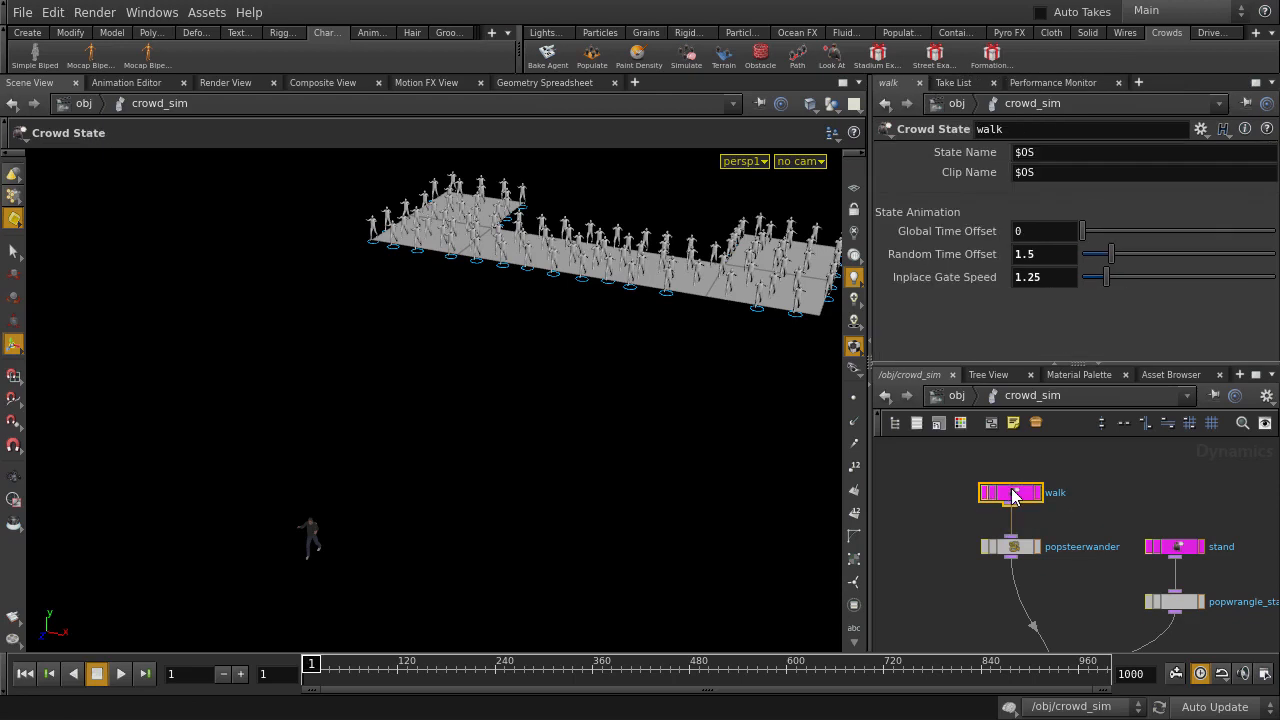
click(1000, 129)
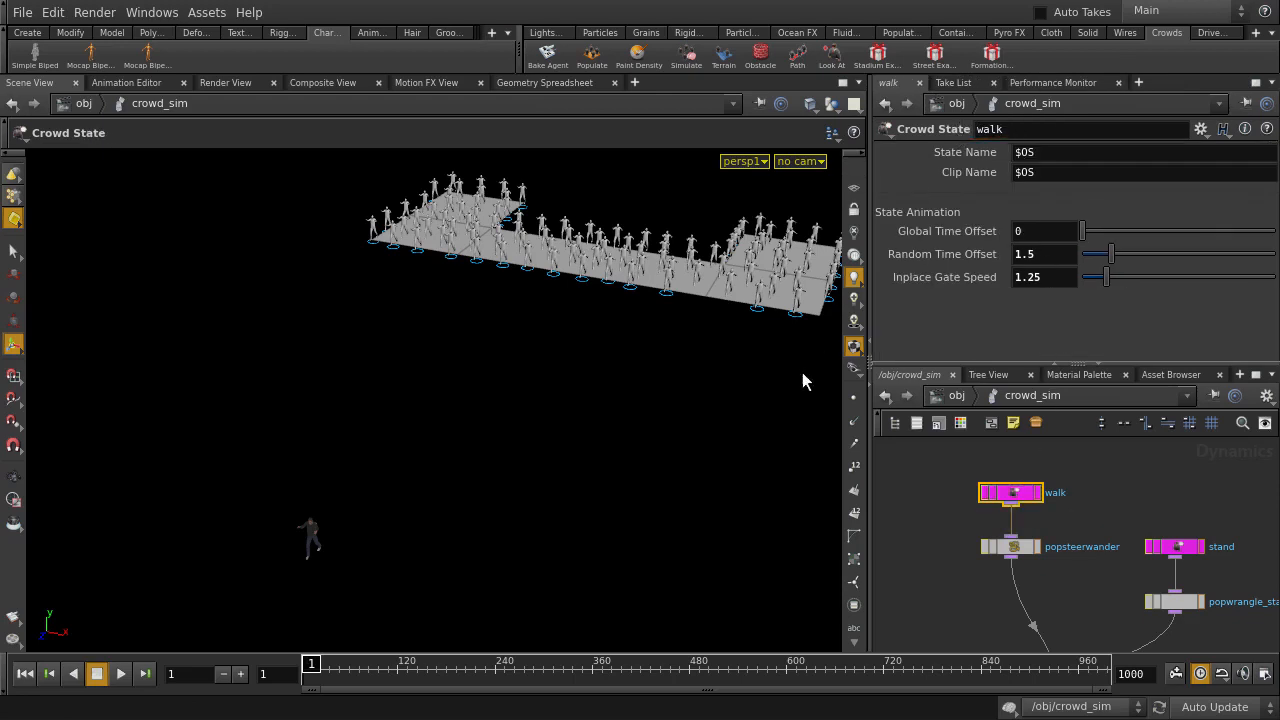
click(119, 673)
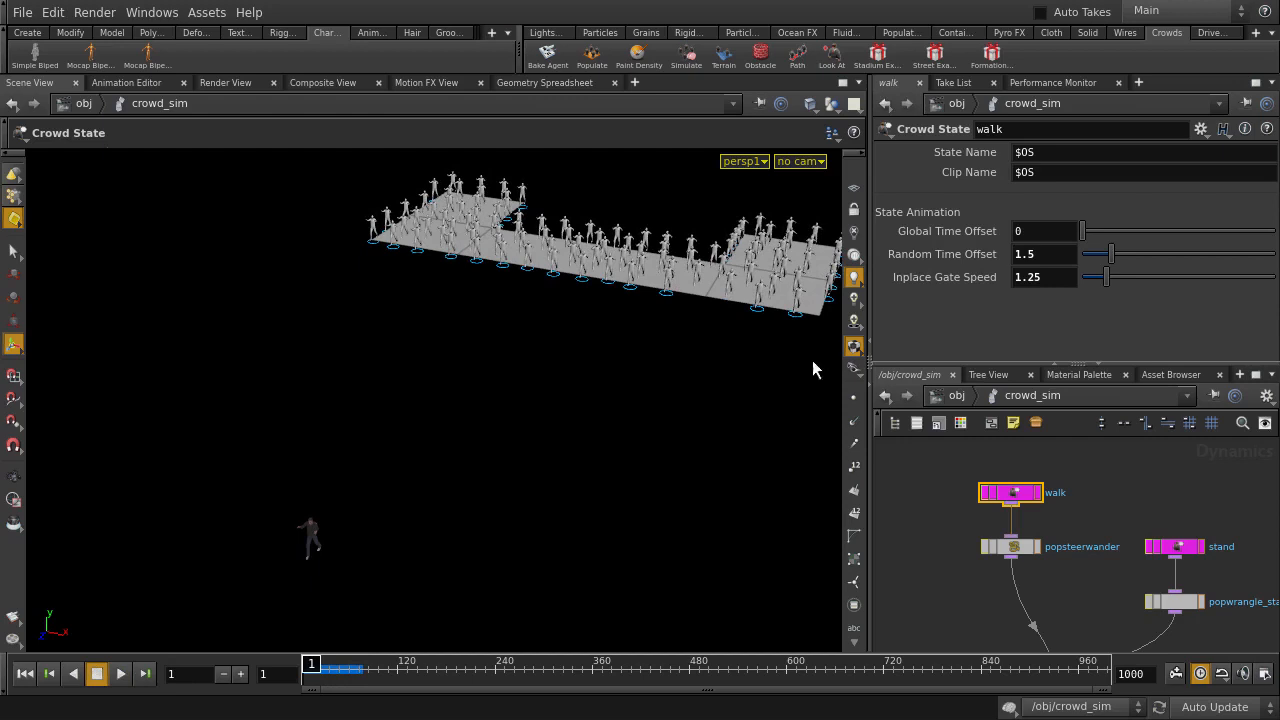
double_click(990, 128)
text(zombie)
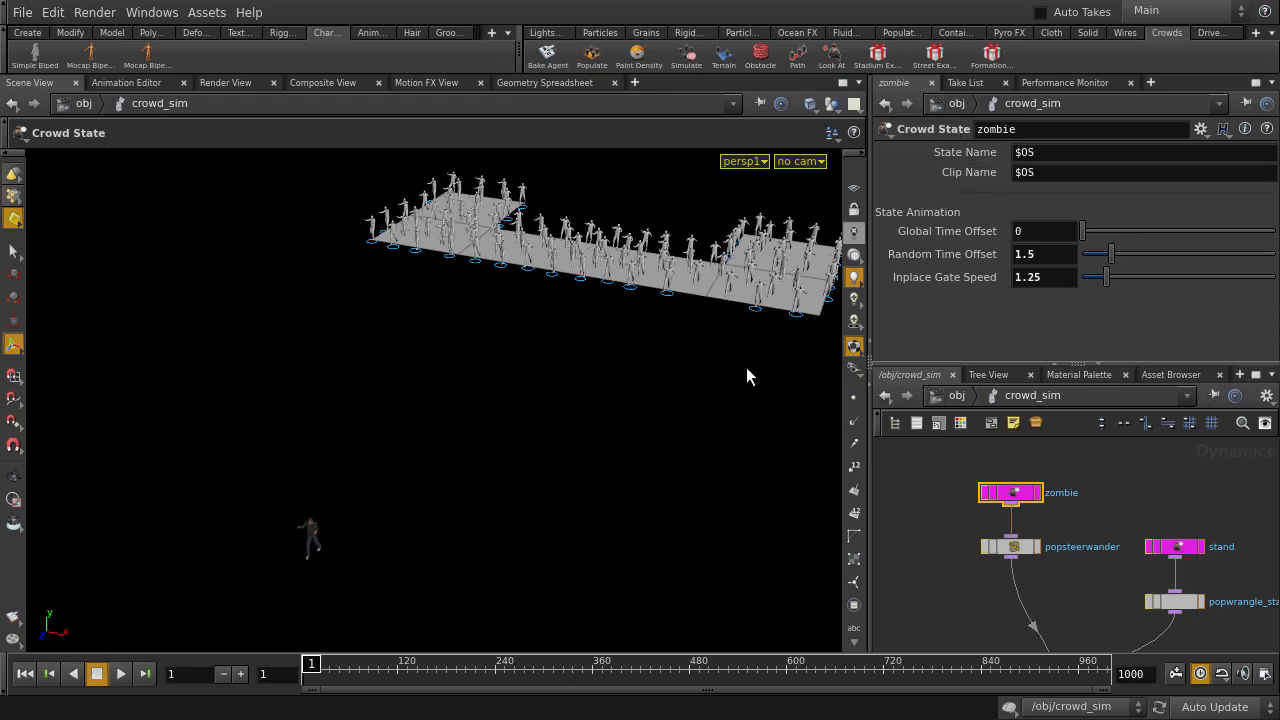
- Play the timeline to preview the agents lurching with zombie animation
click(119, 673)
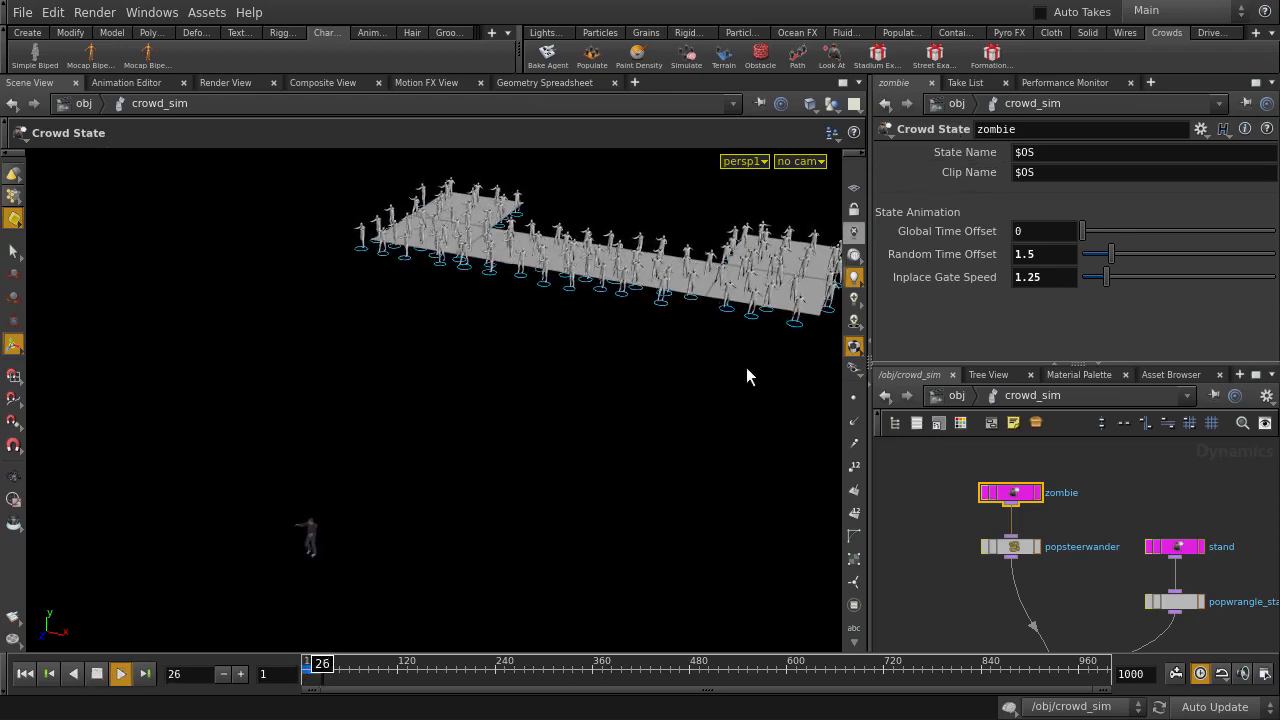
click(119, 673)
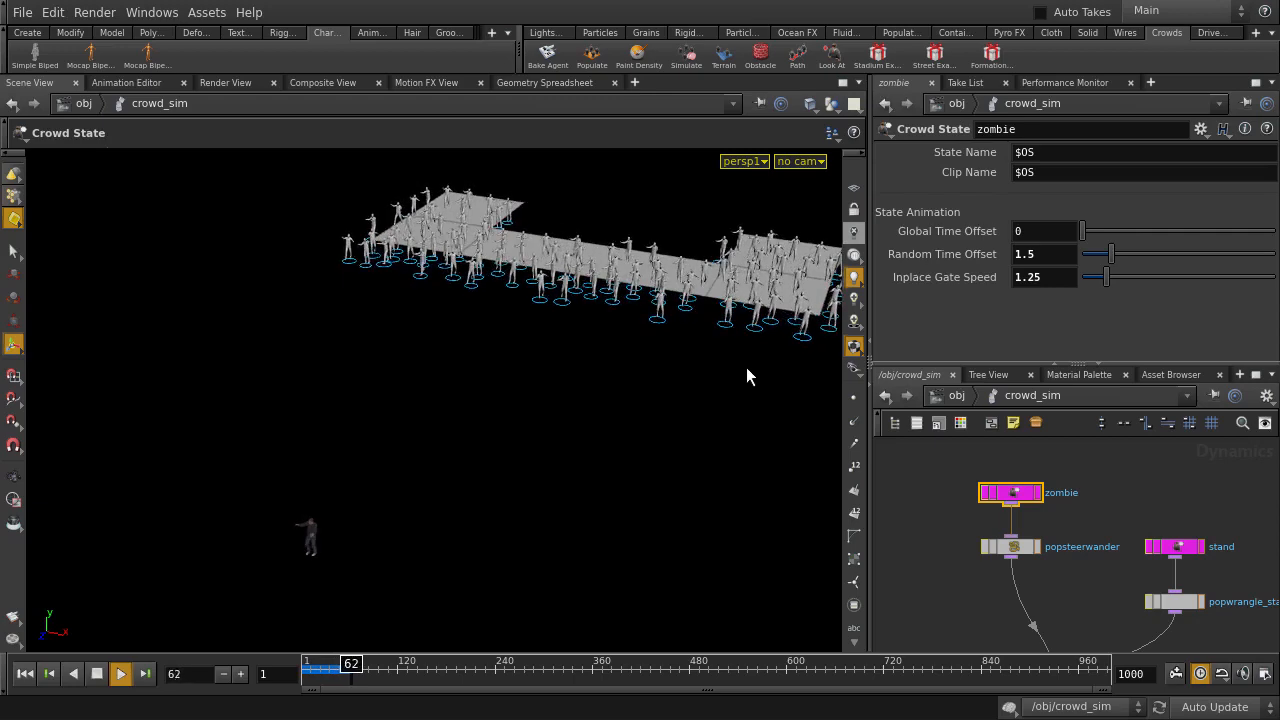
click(119, 673)
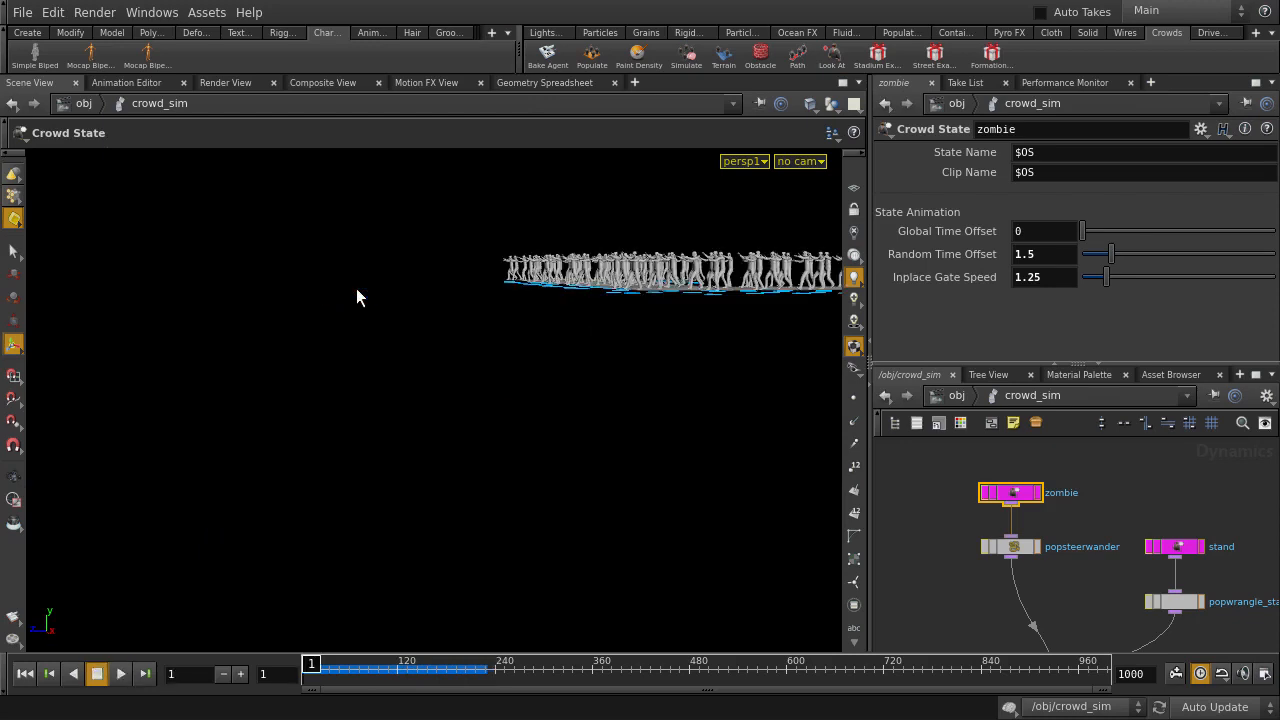
- Go up to /obj and orbit and dolly toward the crowd on the green terrain
key(u)
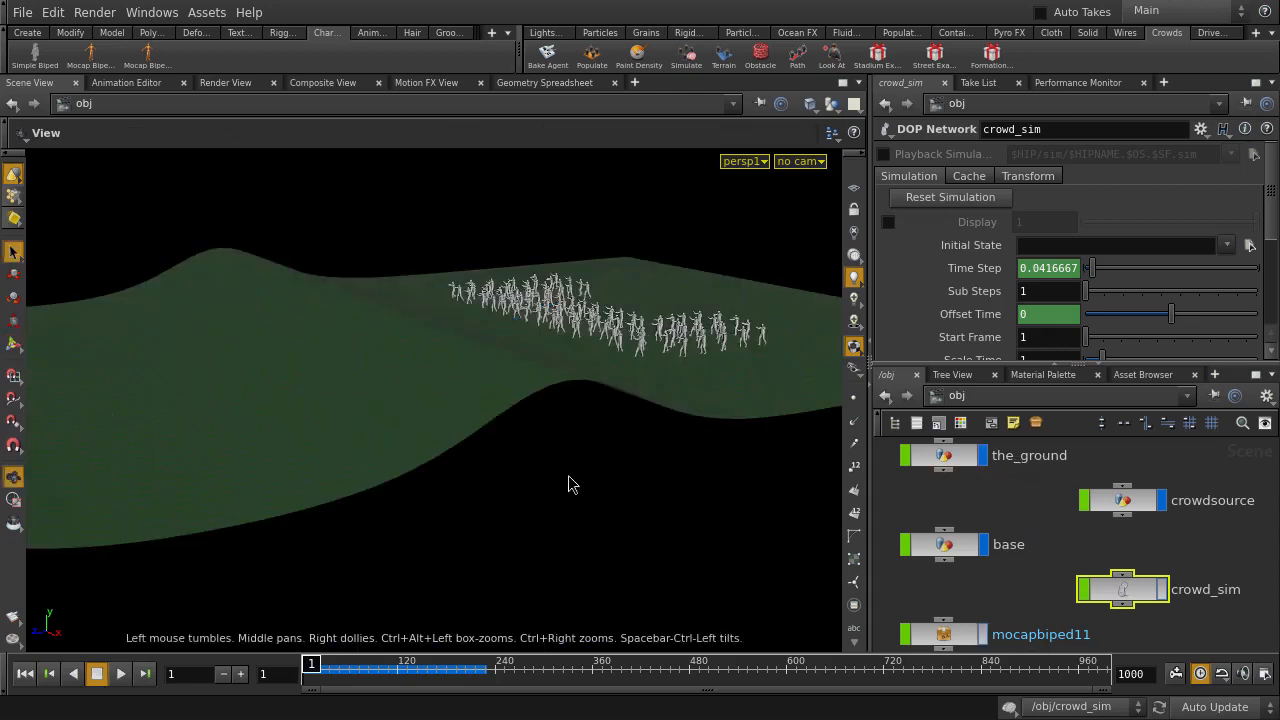
drag(570, 485, 500, 300)
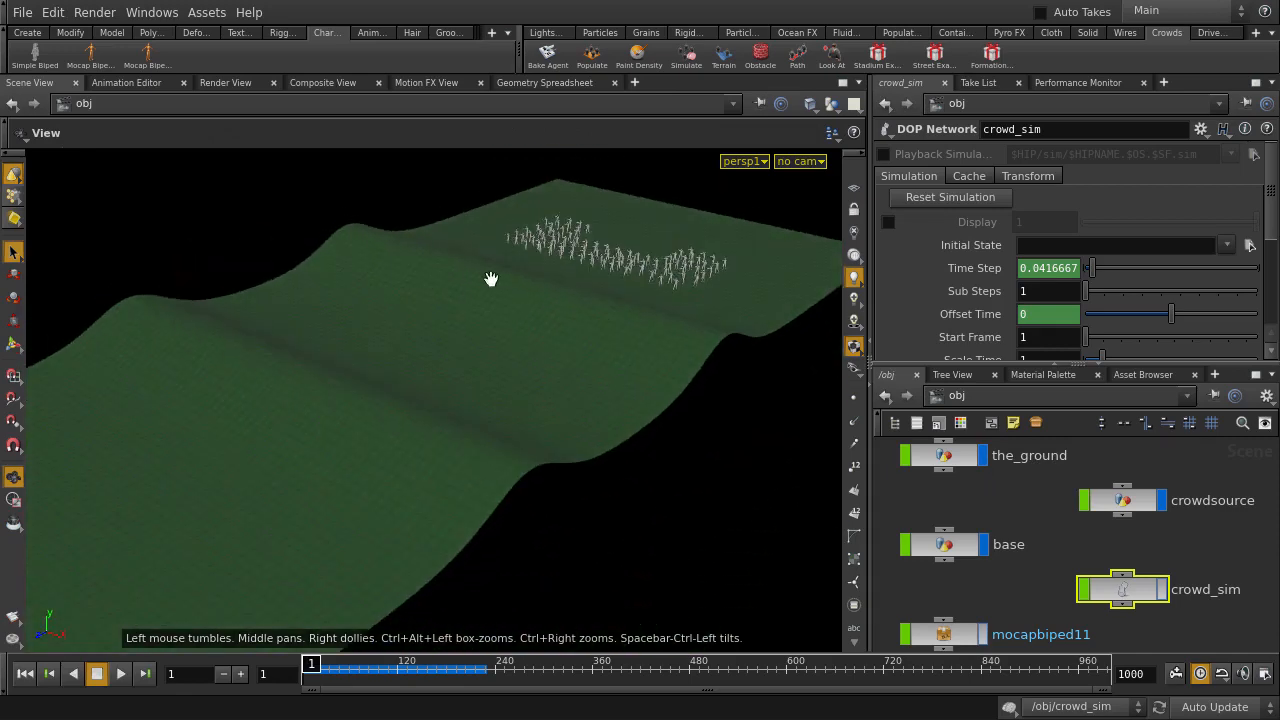
drag(490, 278, 587, 337)
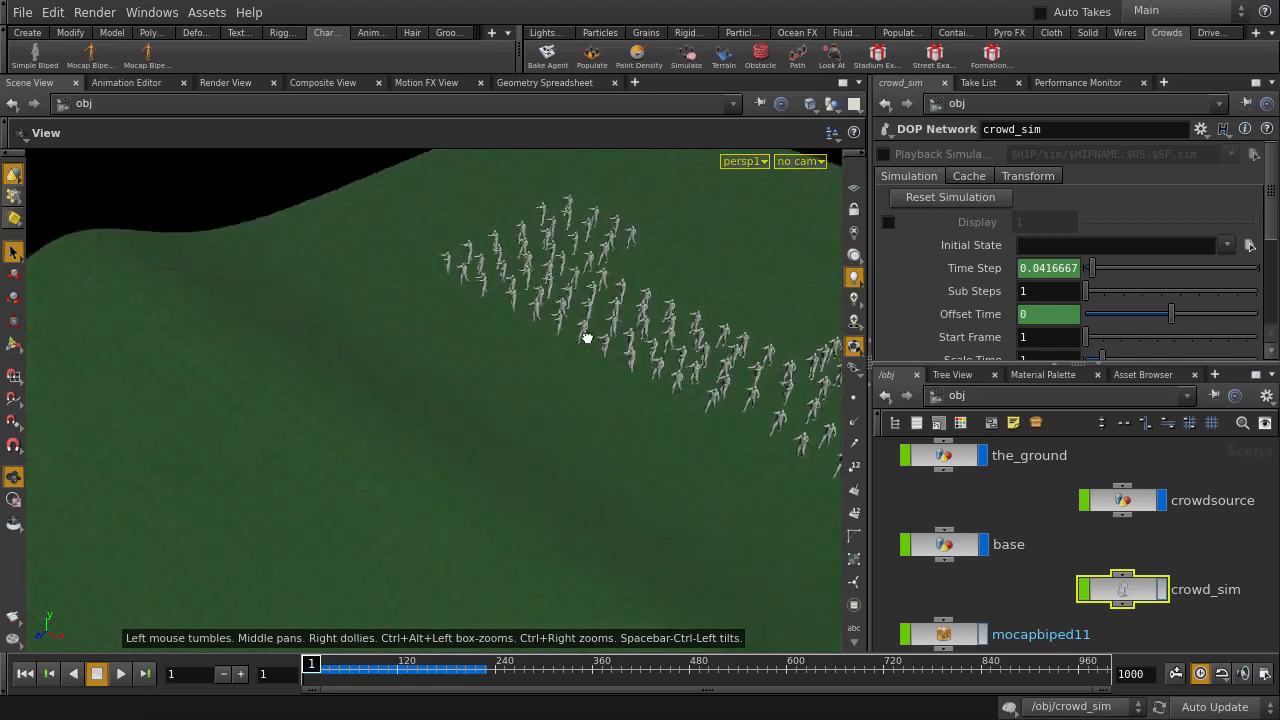
click(119, 673)
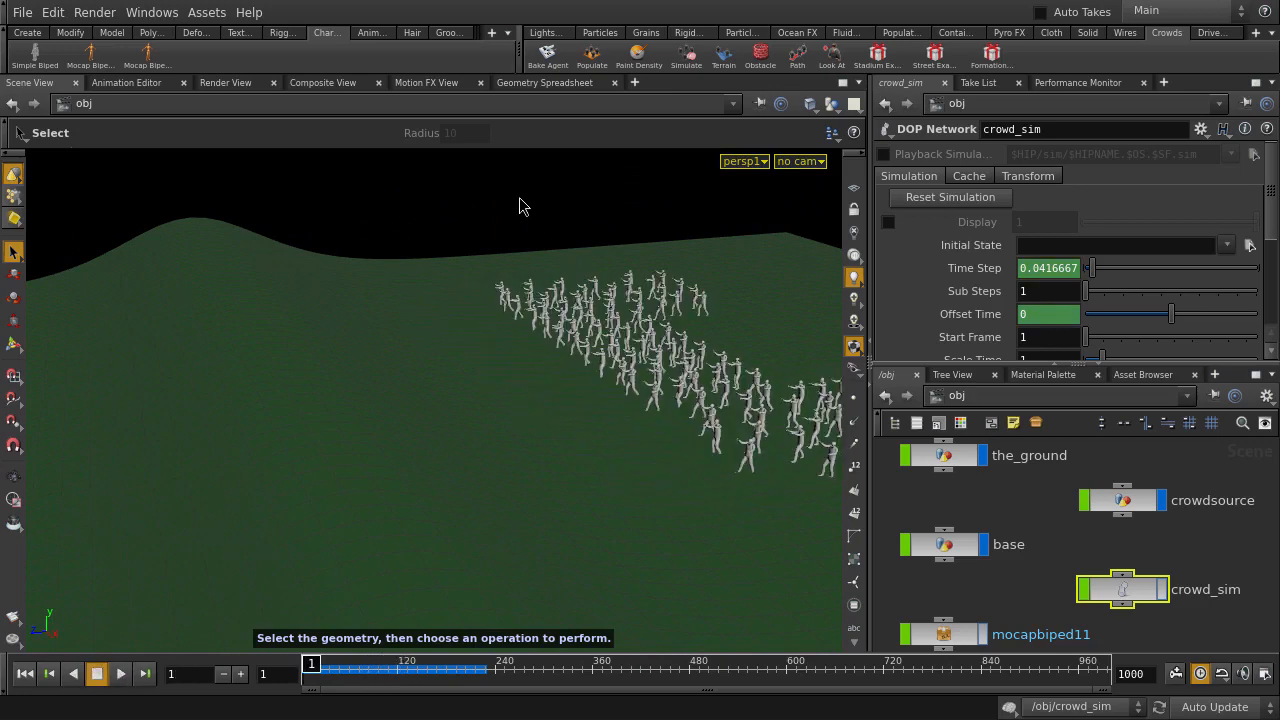
mouse_move(729, 73)
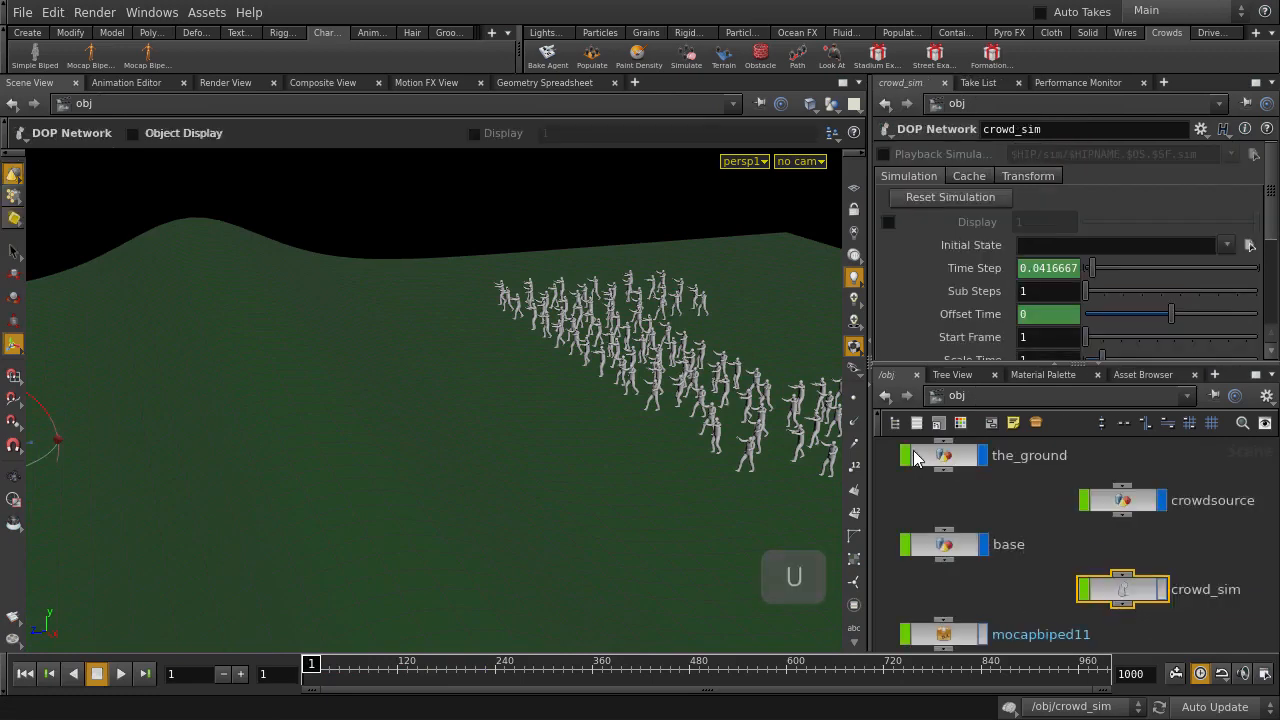
- Change the crowdsource Number parameter from 100 to 500
click(1122, 500)
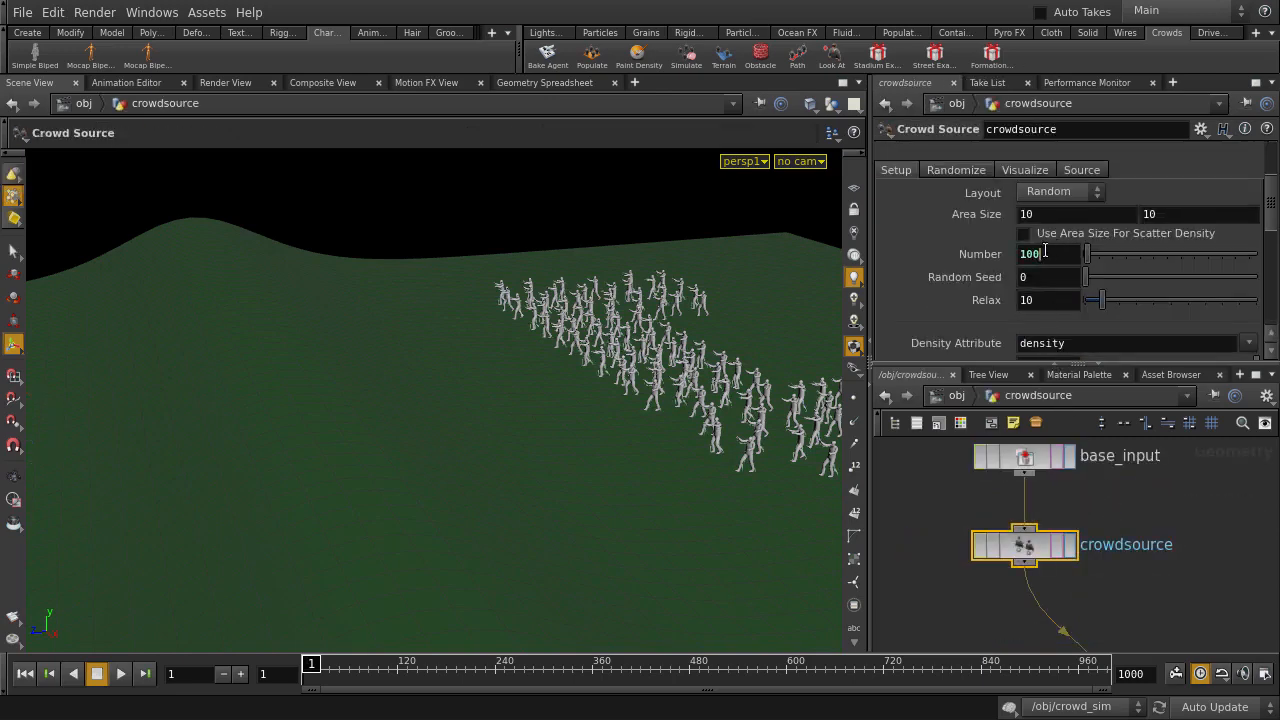
text(500)
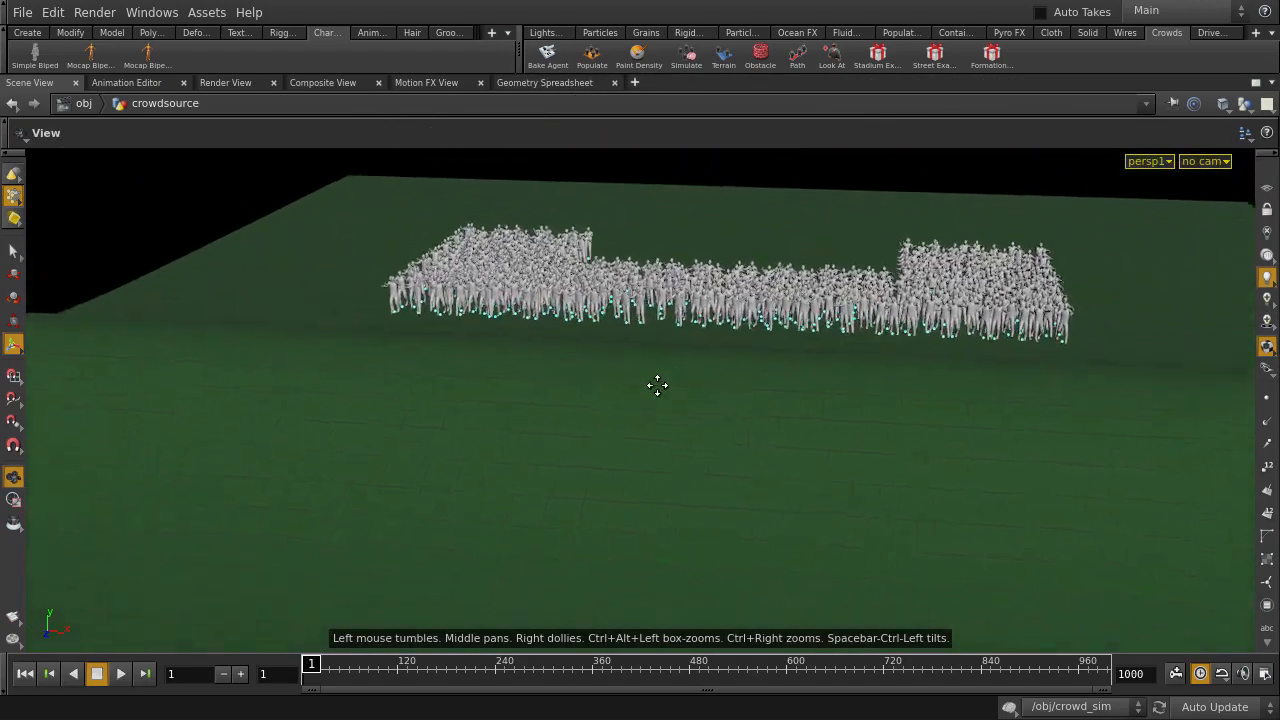
- Play the 500-agent simulation and dolly the camera into the lurching horde
click(119, 673)
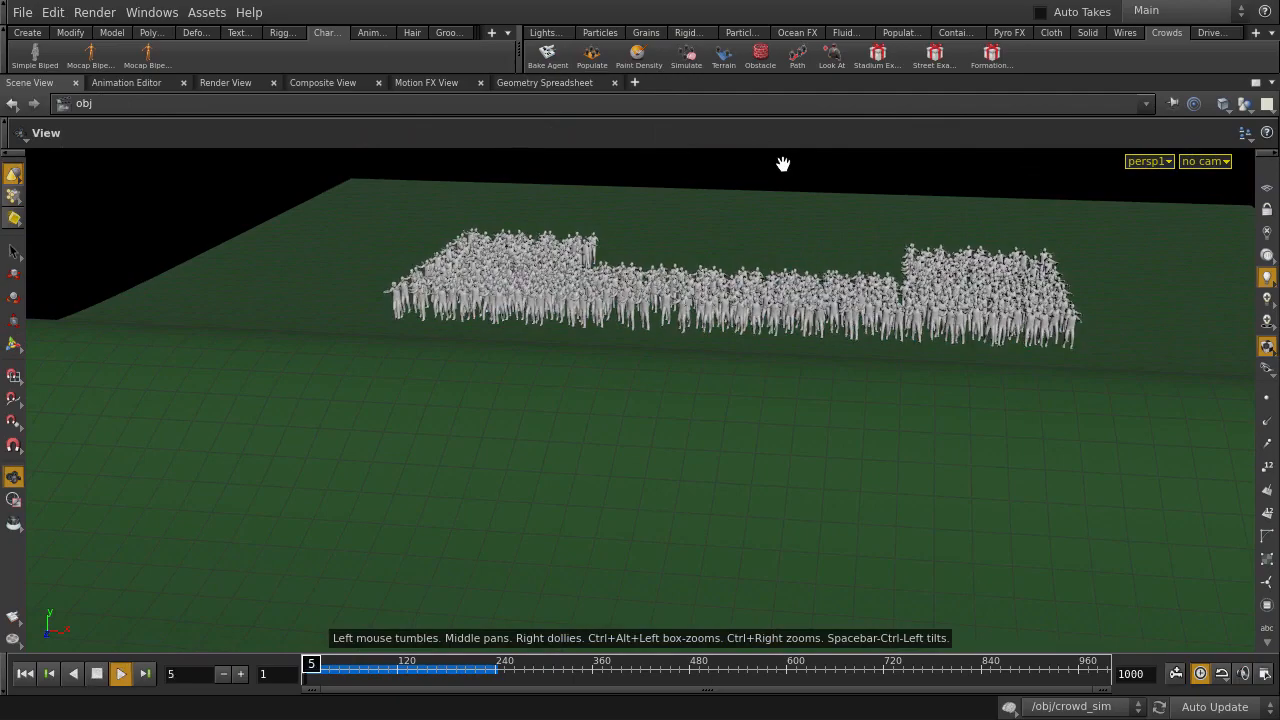
click(119, 673)
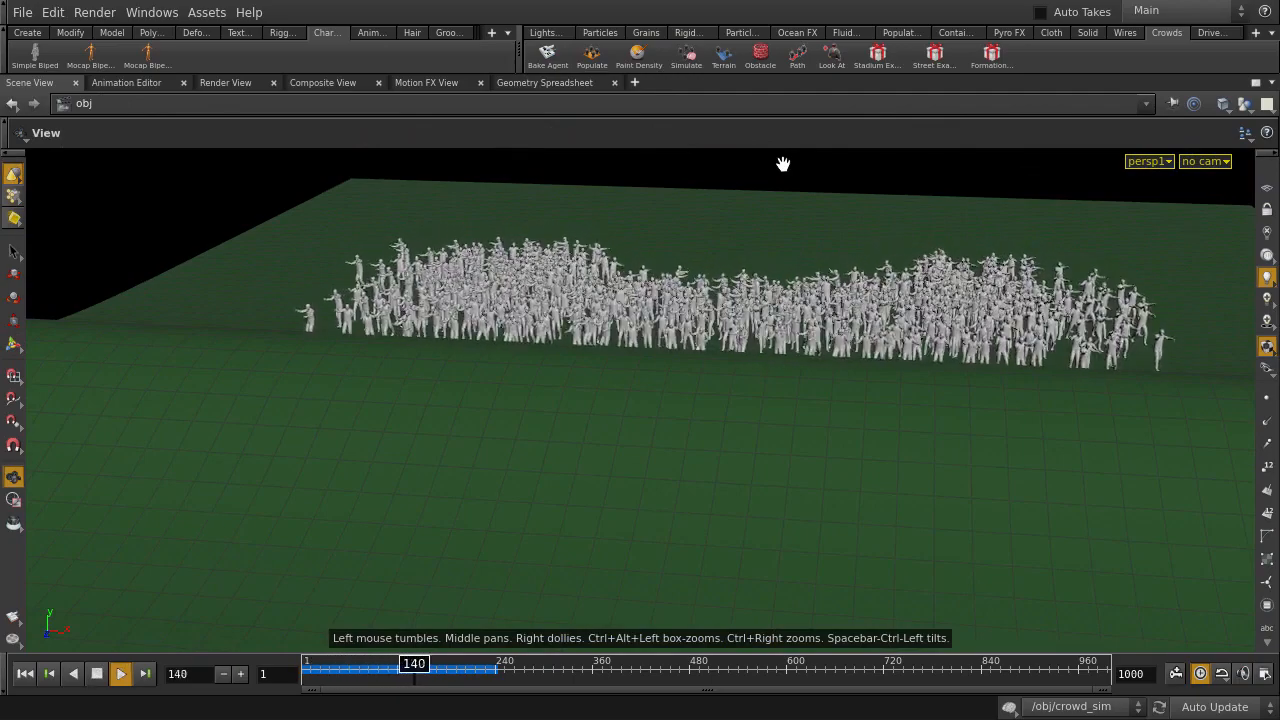
click(119, 673)
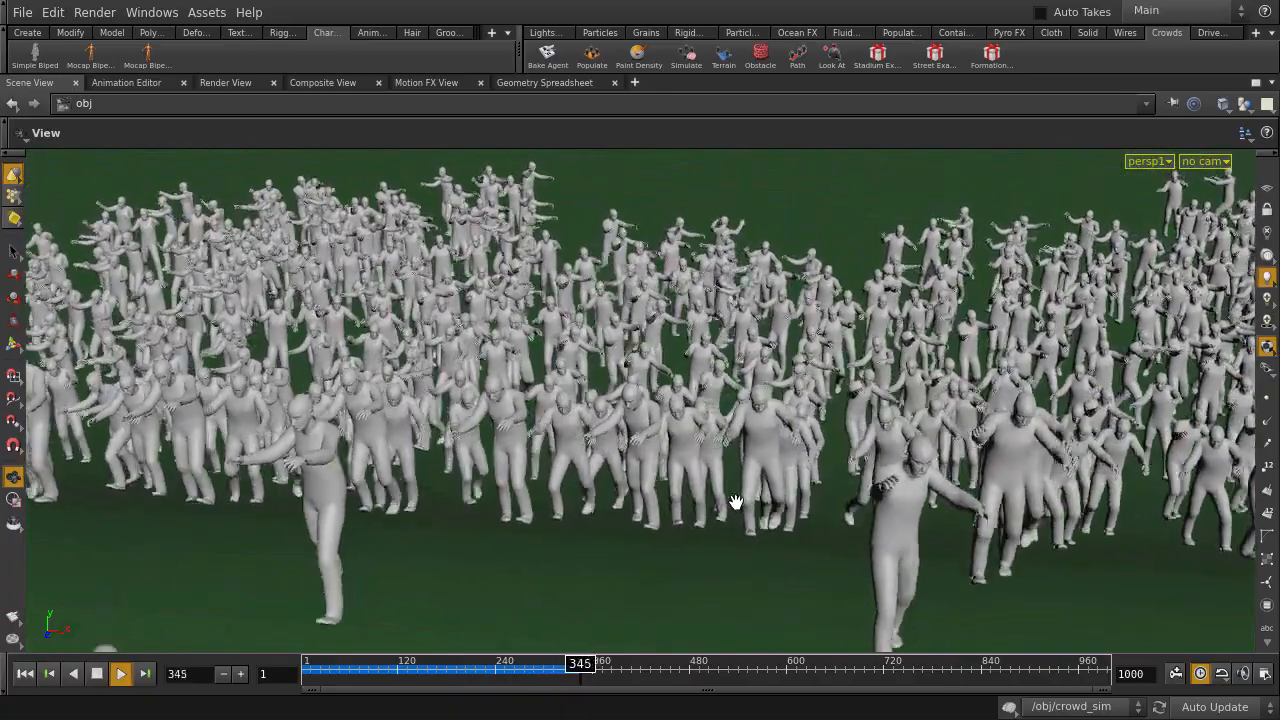
drag(735, 501, 800, 477)
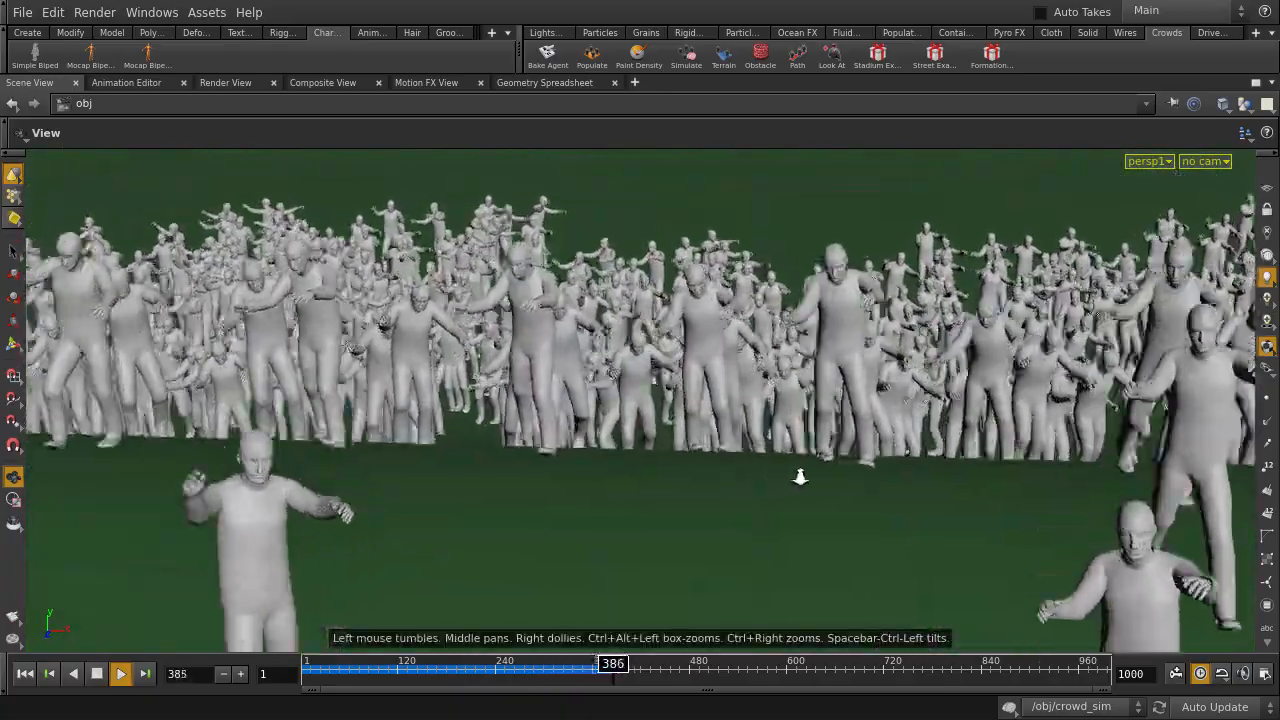
click(119, 673)
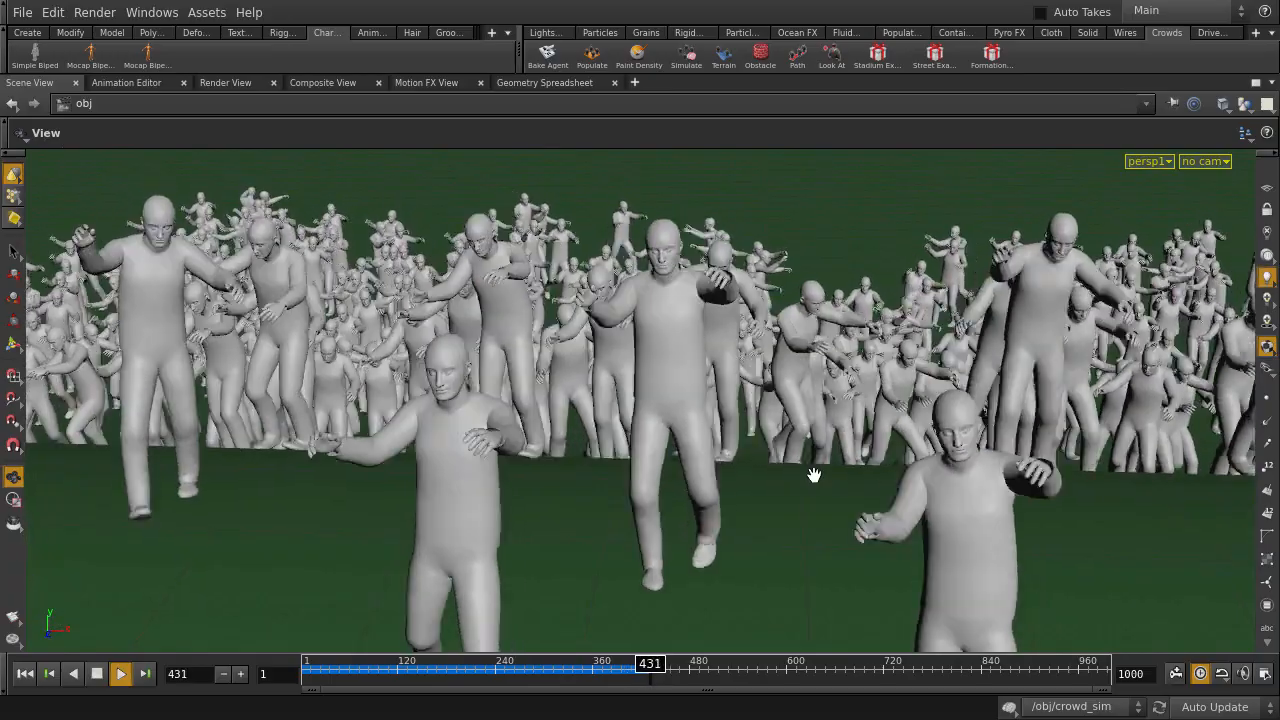